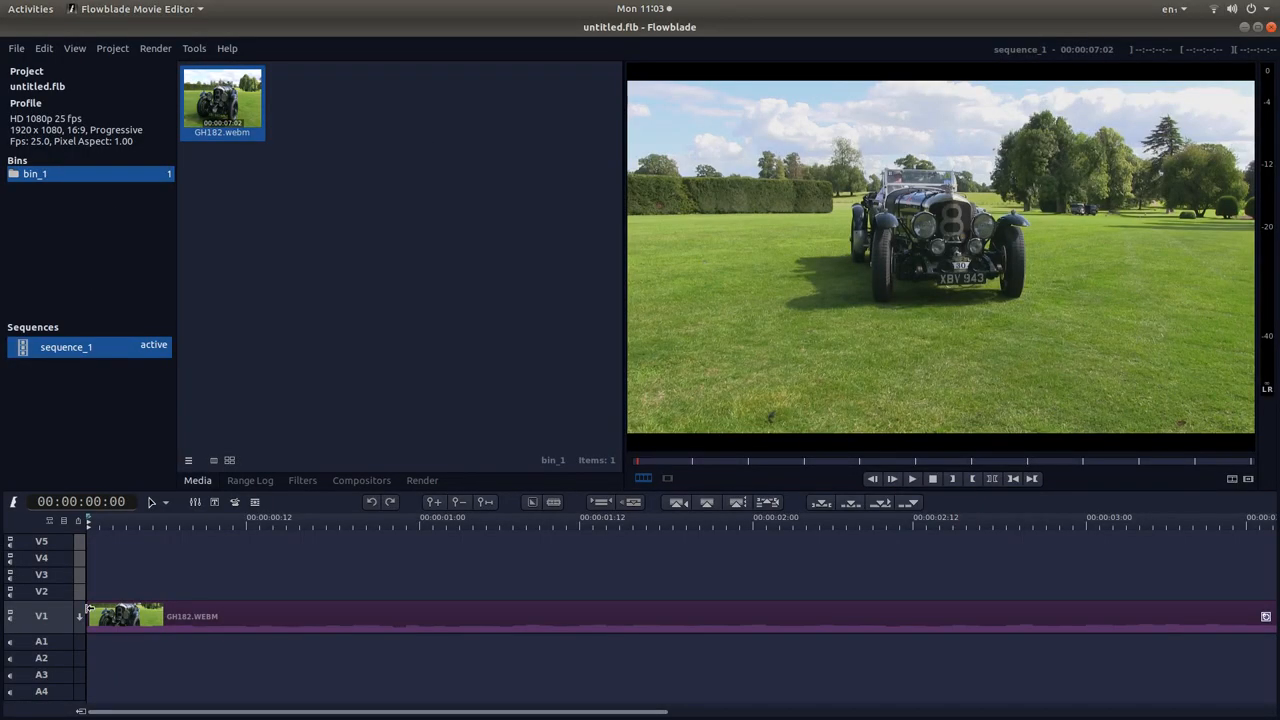
pyautogui.moveTo(696, 616)
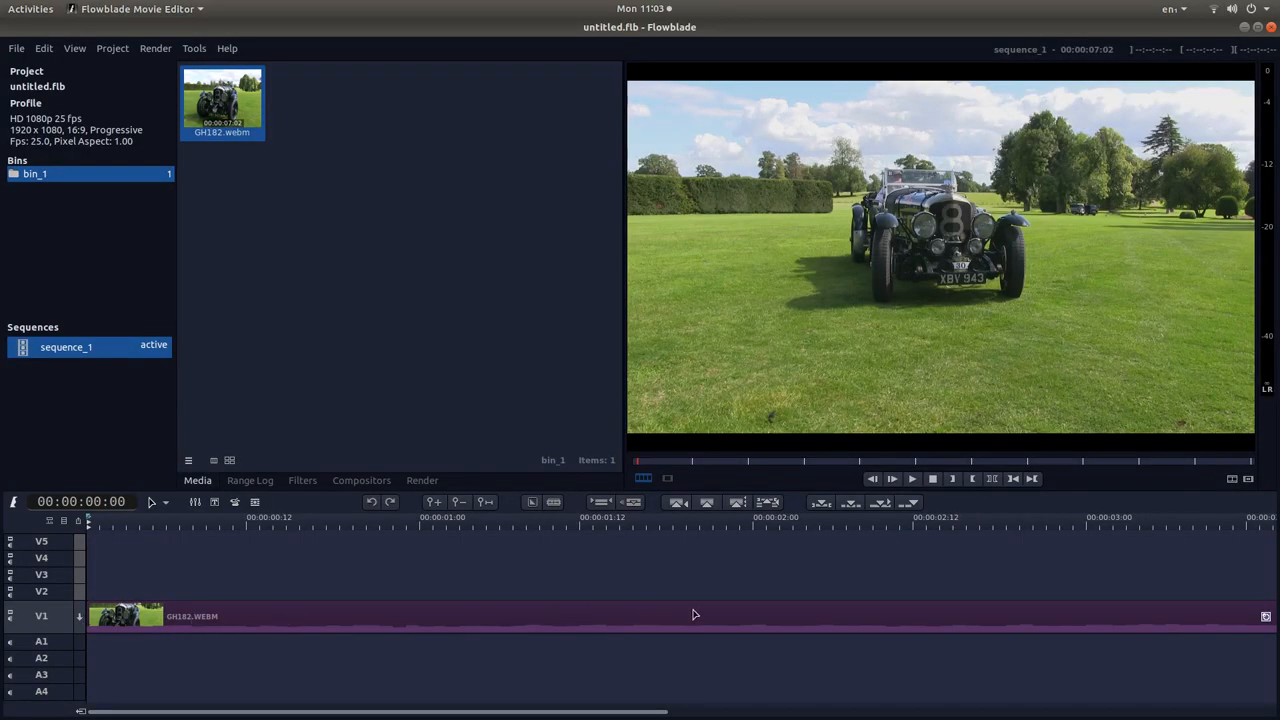
pyautogui.moveTo(820, 608)
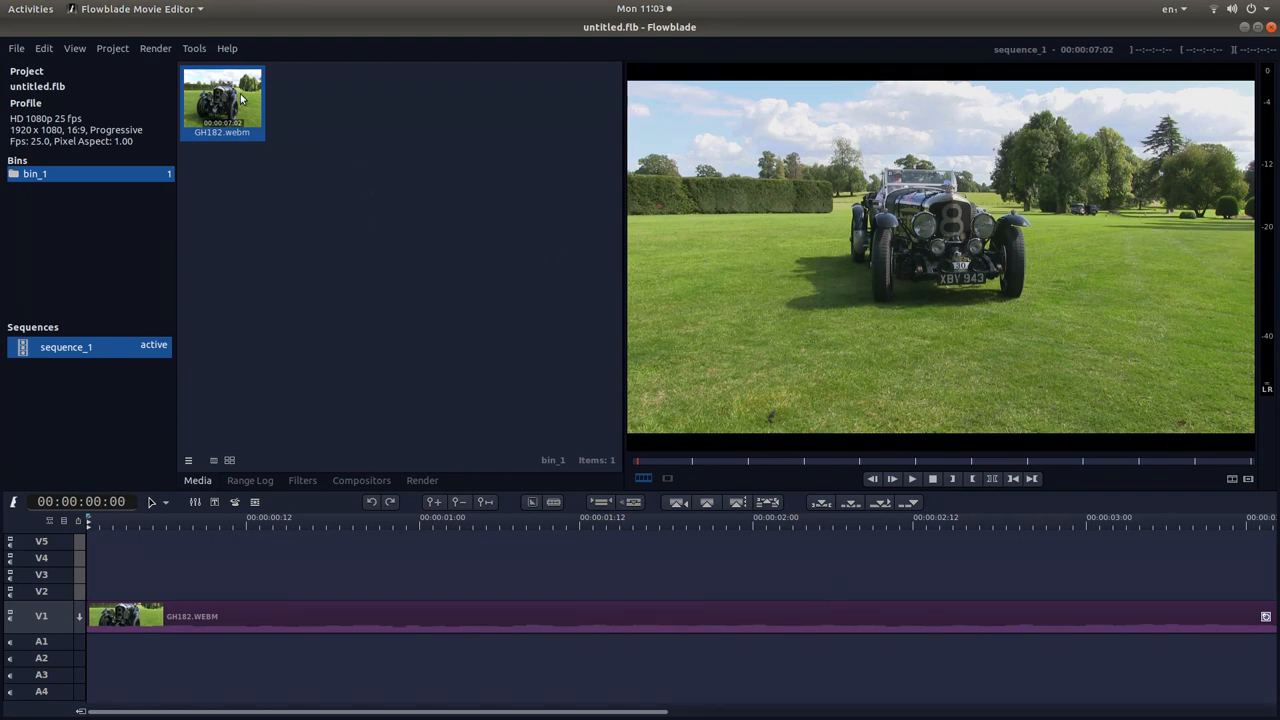
pyautogui.moveTo(282, 232)
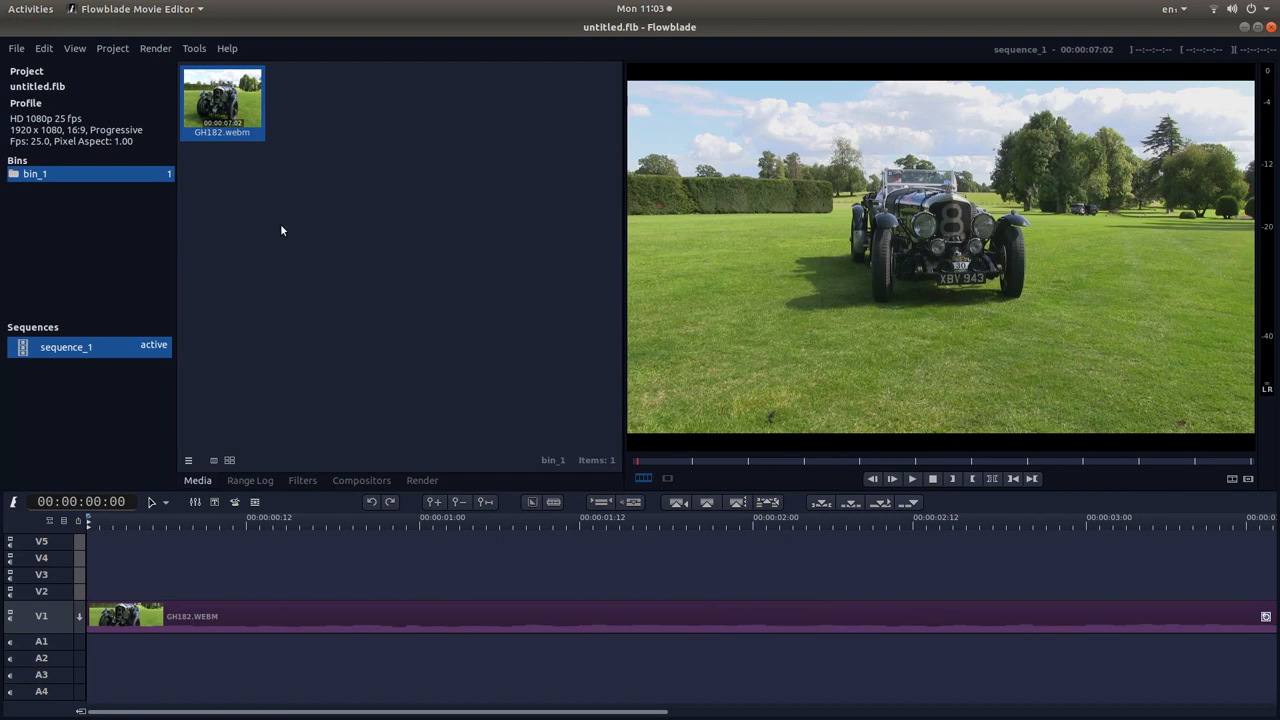
pyautogui.moveTo(328, 116)
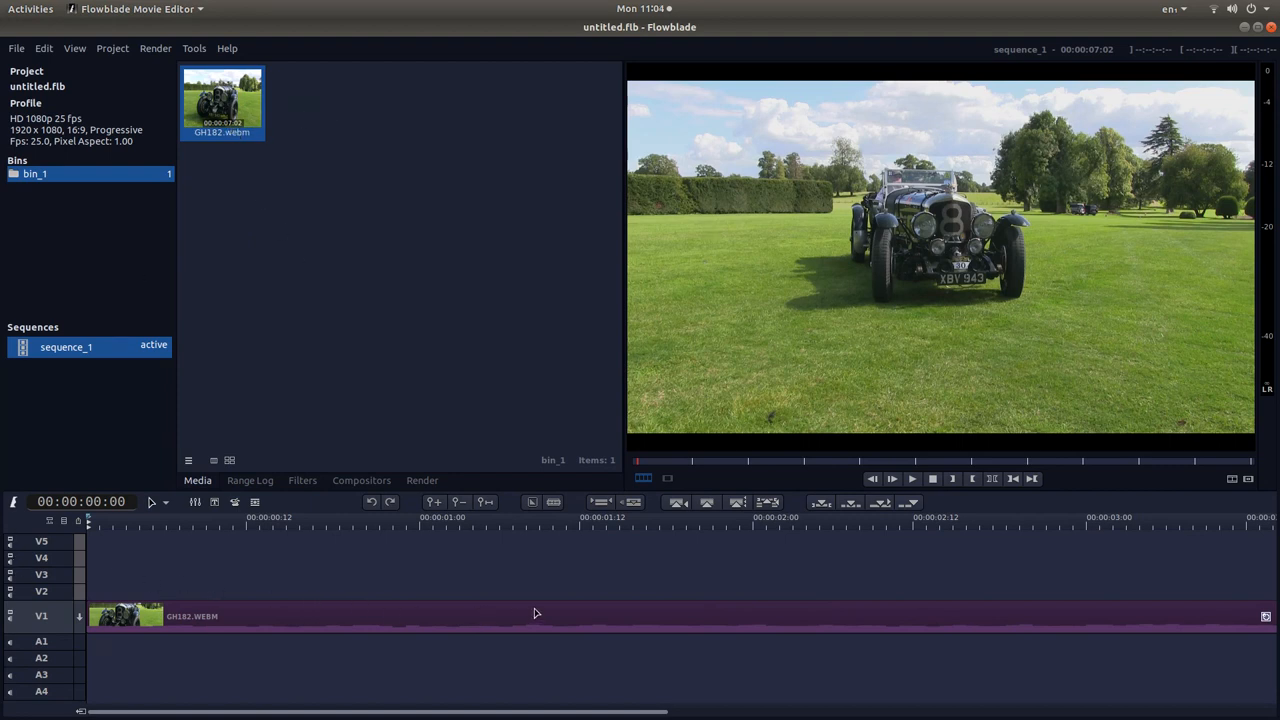
pyautogui.moveTo(476, 620)
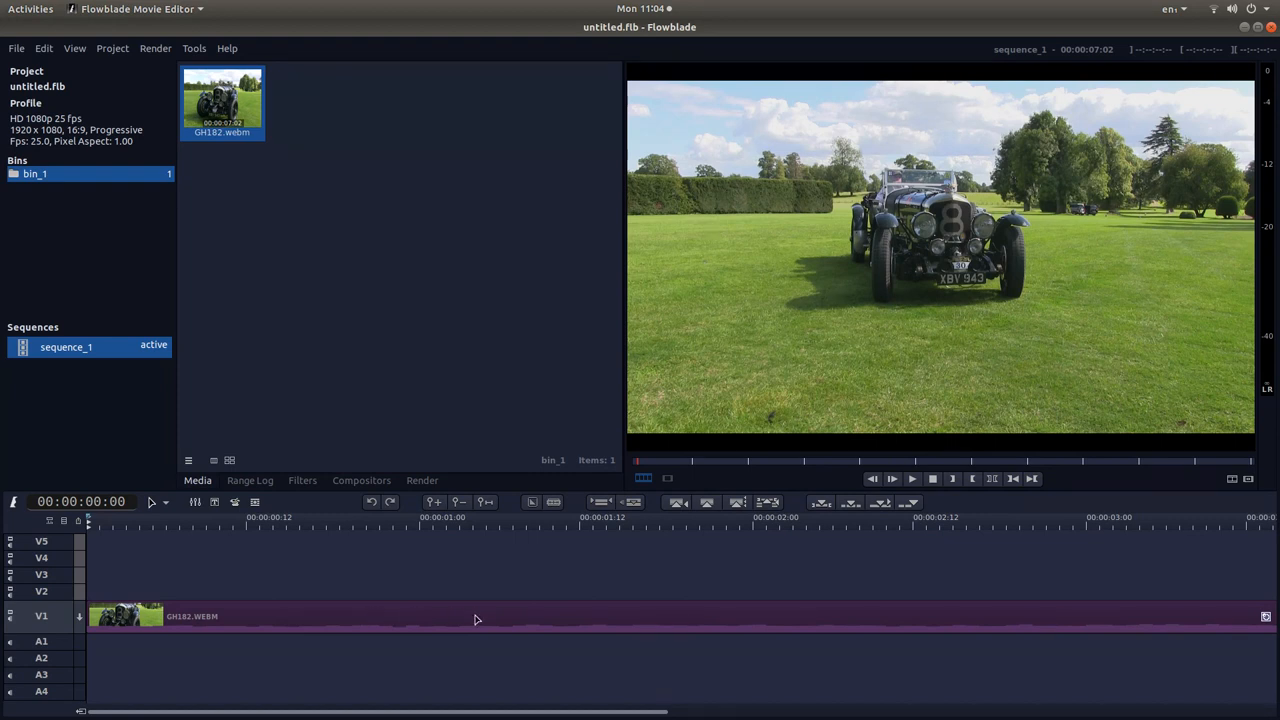
pyautogui.moveTo(480, 626)
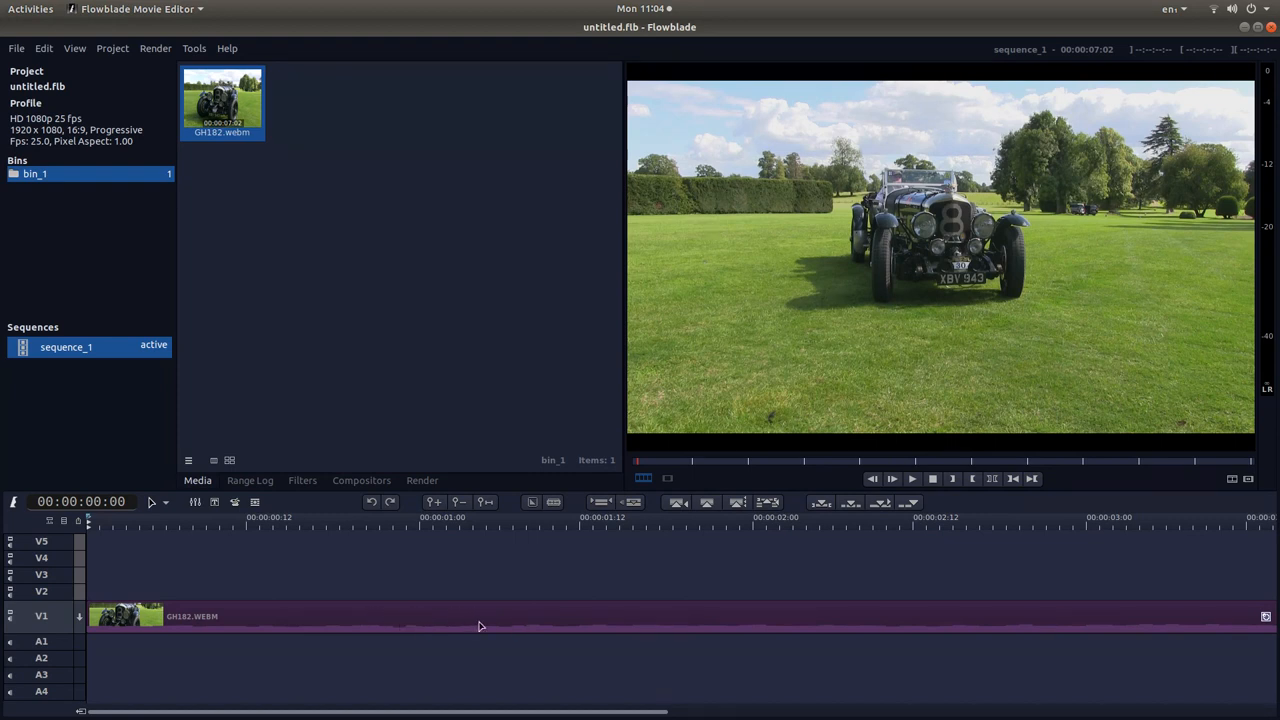
pyautogui.moveTo(408, 616)
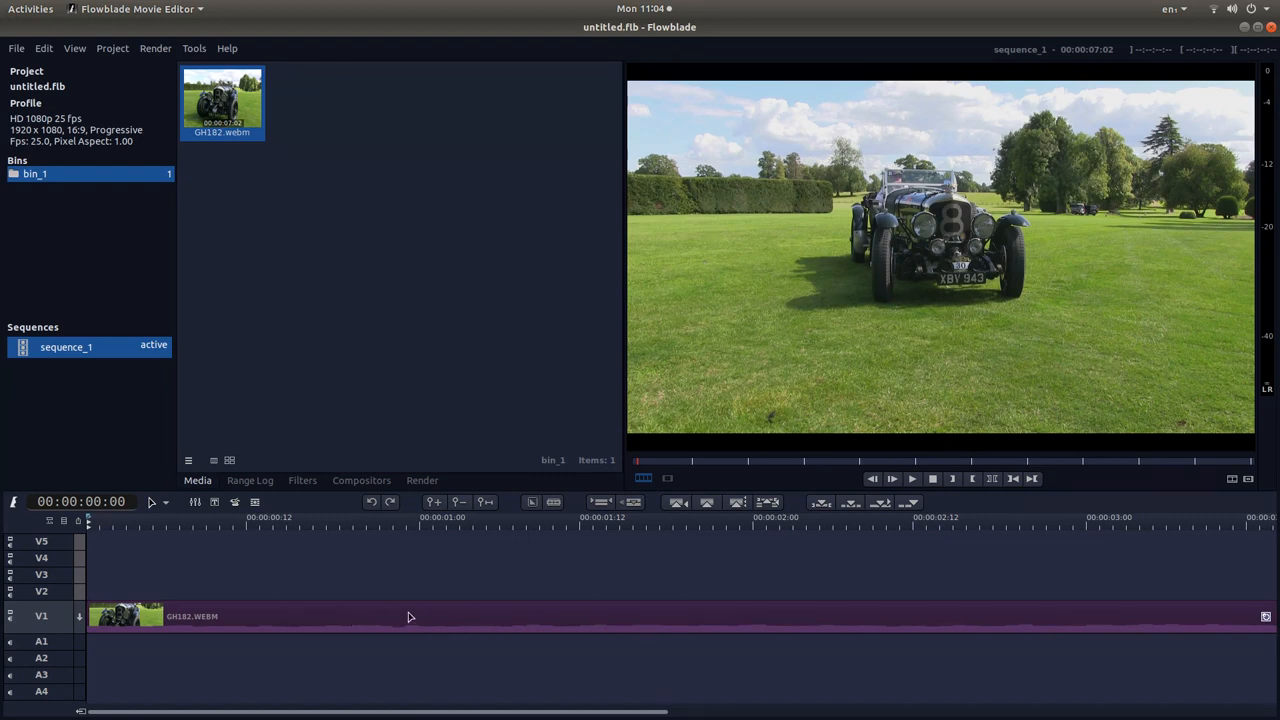
pyautogui.moveTo(476, 624)
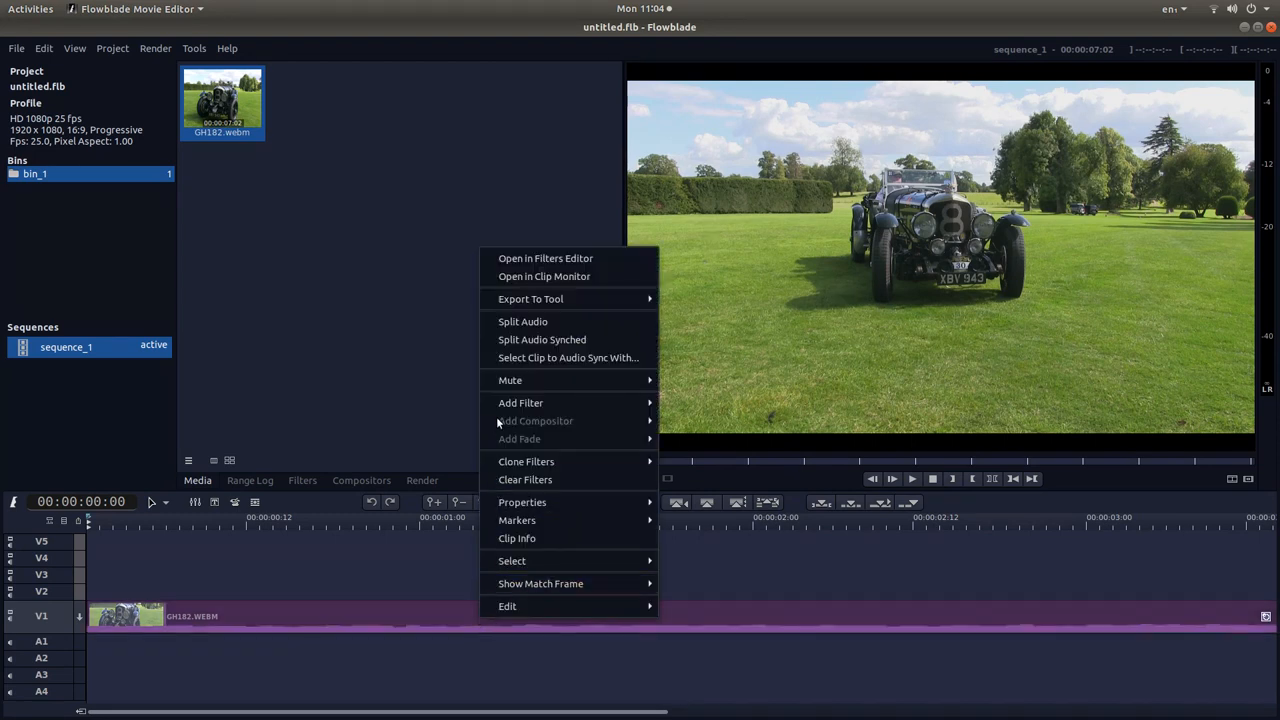
# Apply the Pixelize filter from the Blur category to the car clip on V1.
pyautogui.click(520, 402)
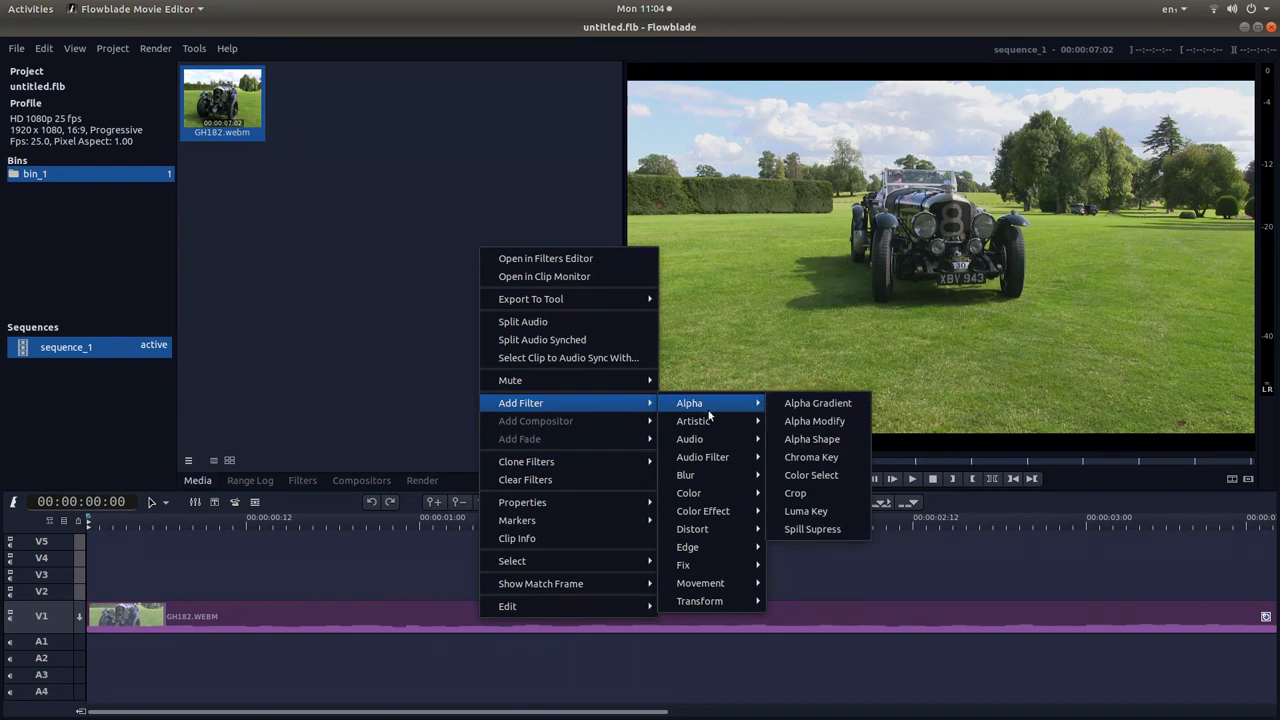
pyautogui.moveTo(684, 476)
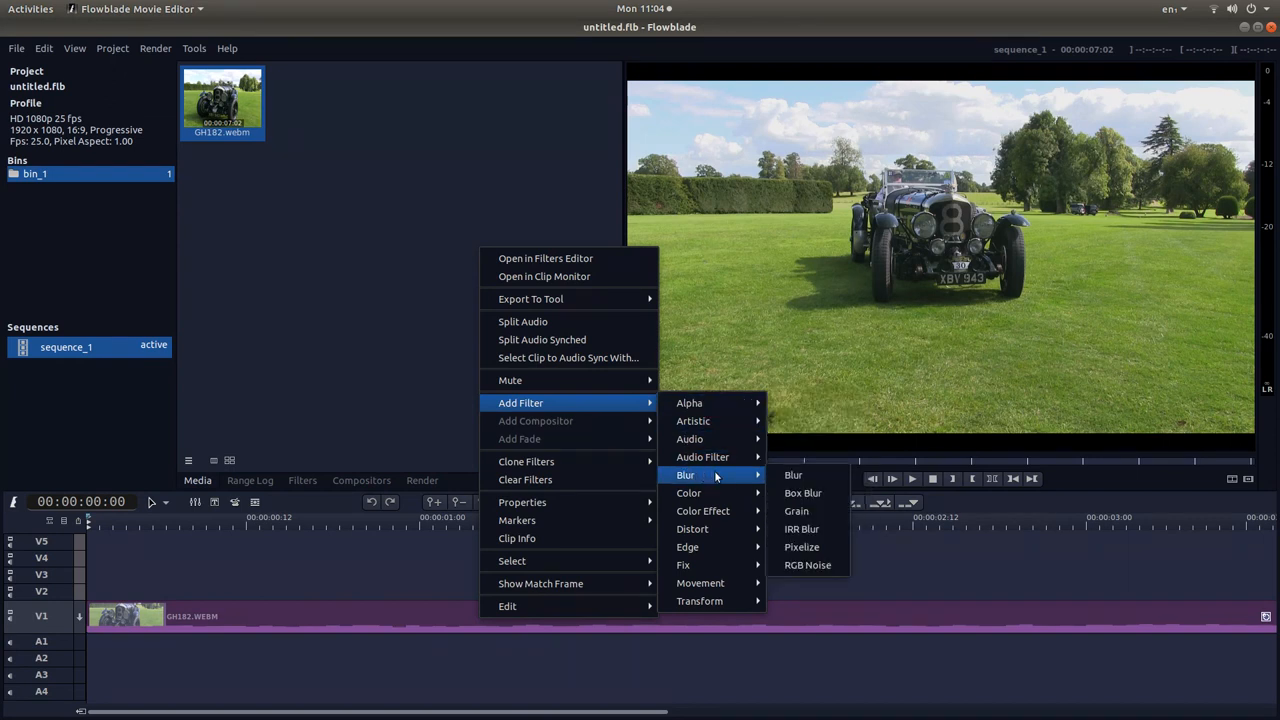
pyautogui.moveTo(800, 548)
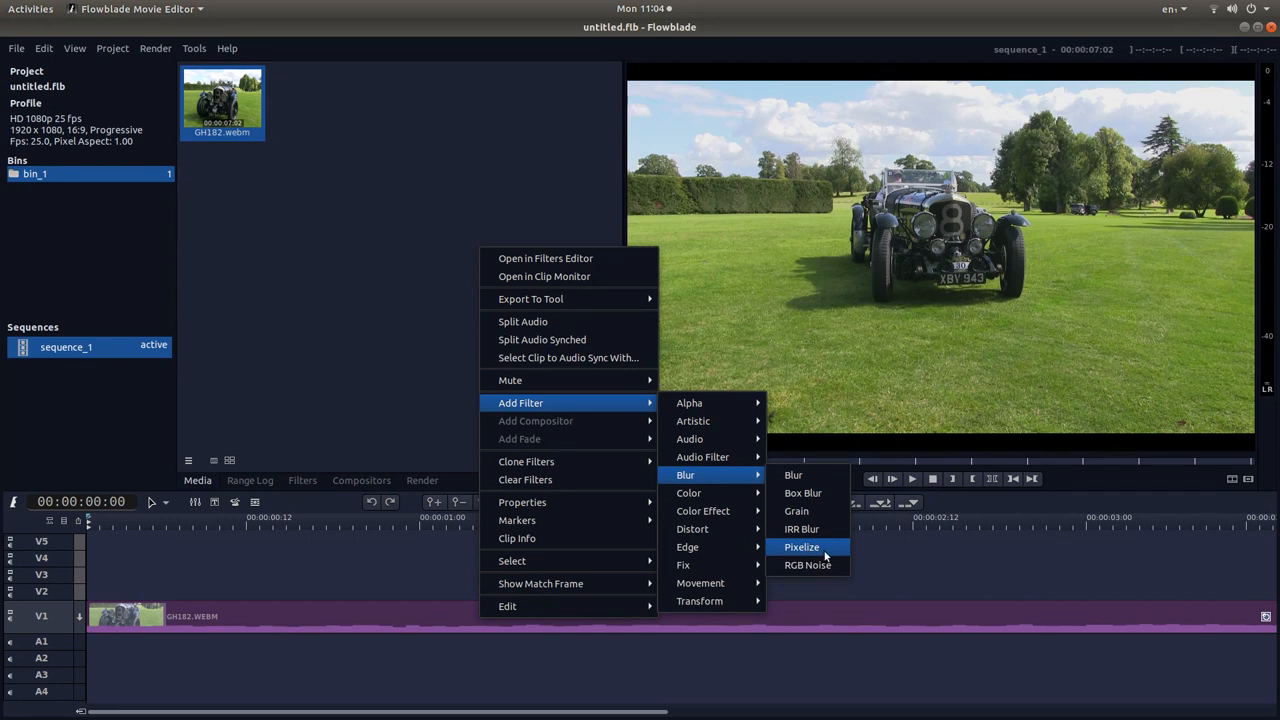
pyautogui.click(800, 546)
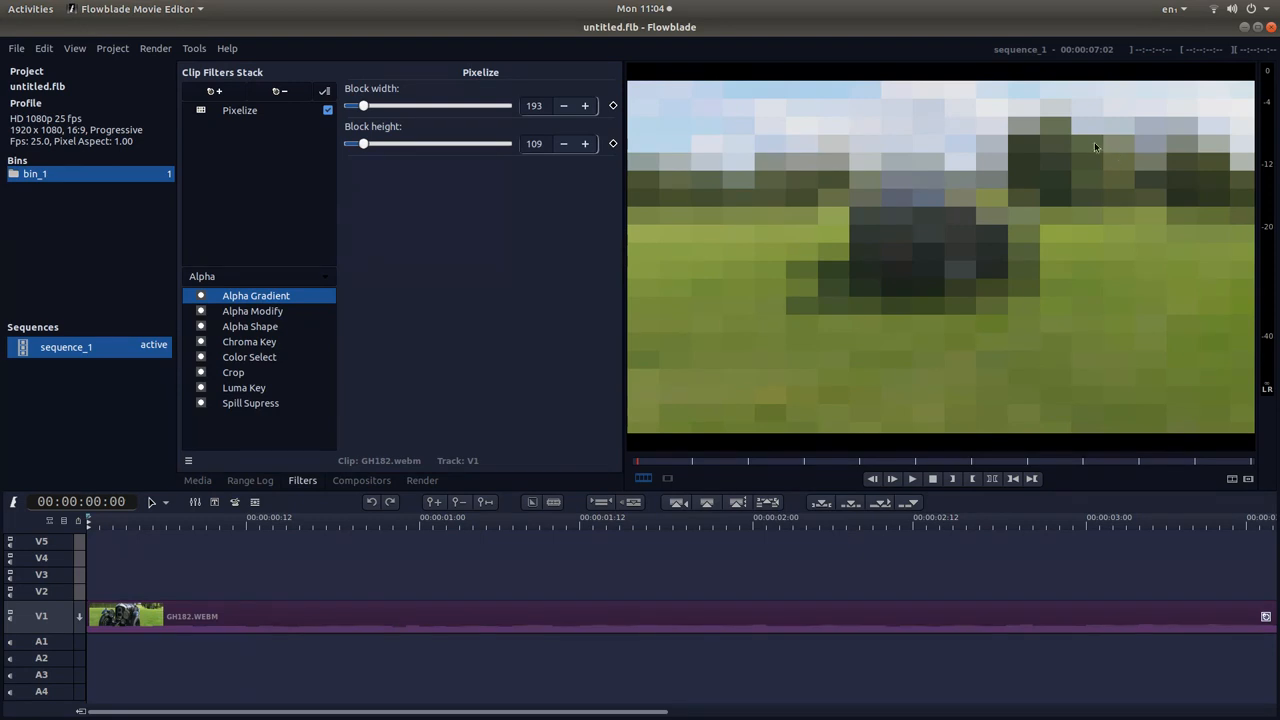
pyautogui.moveTo(960, 248)
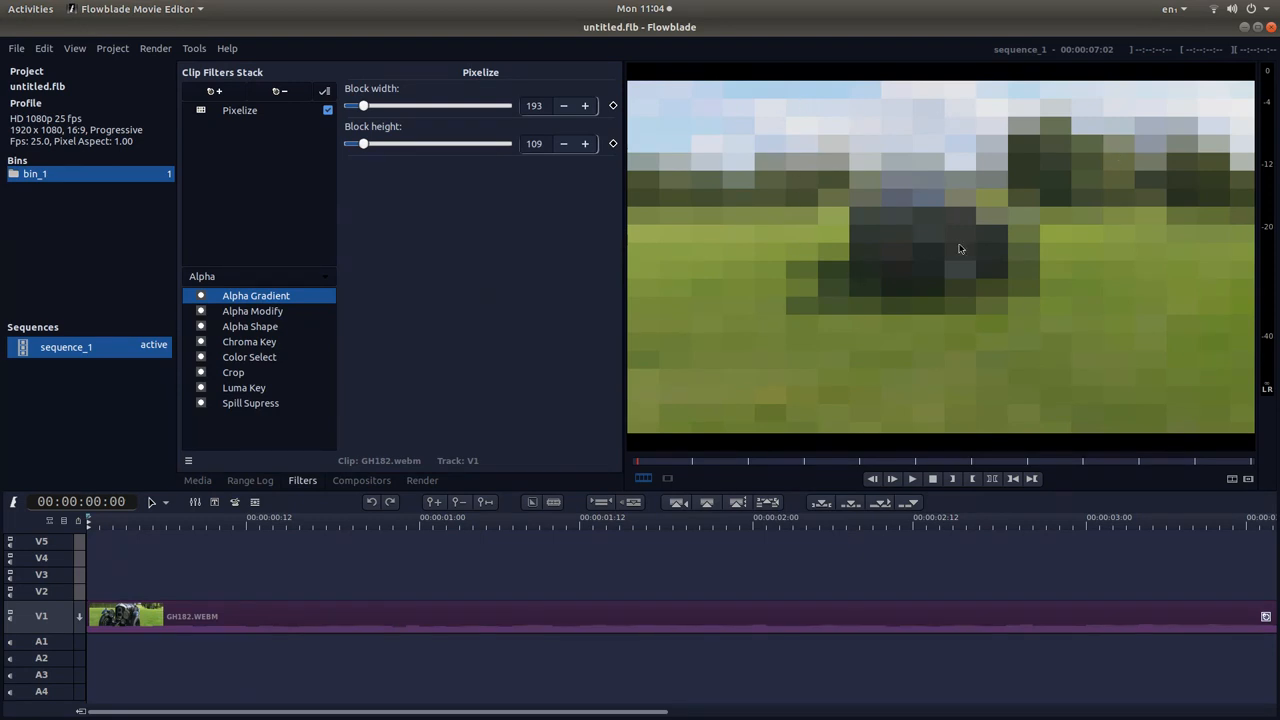
pyautogui.moveTo(896, 260)
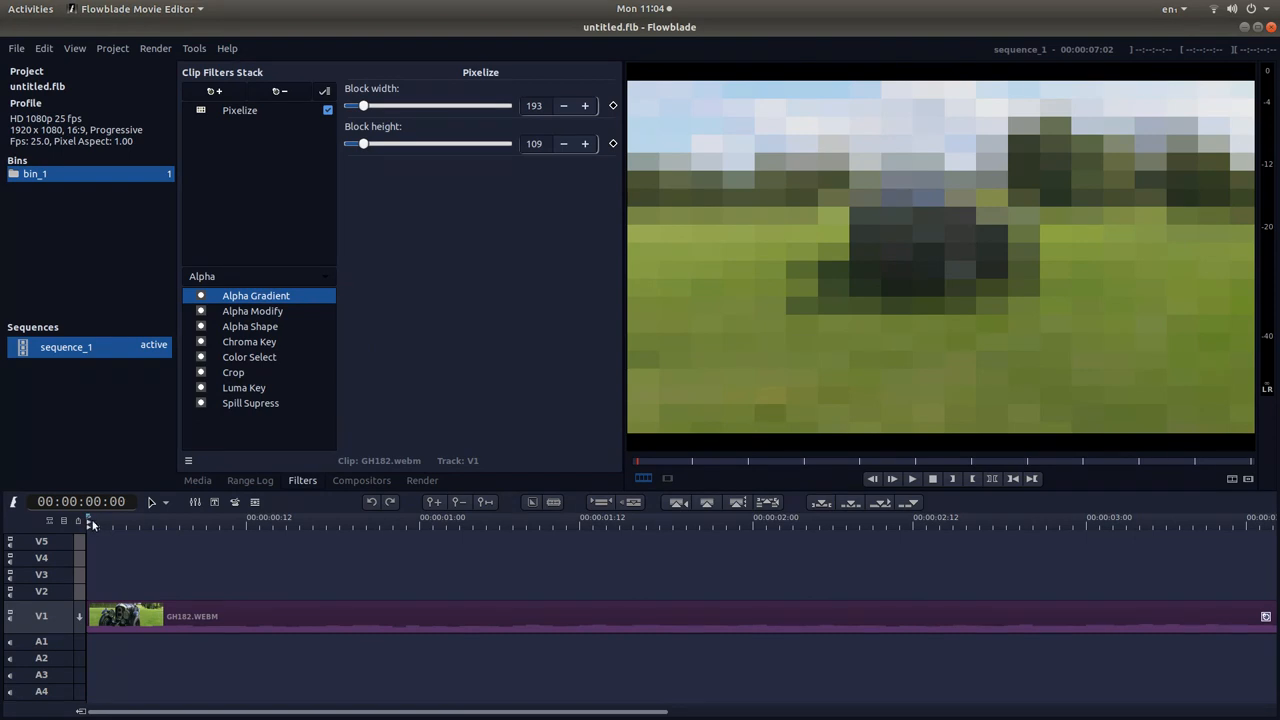
pyautogui.moveTo(410, 532)
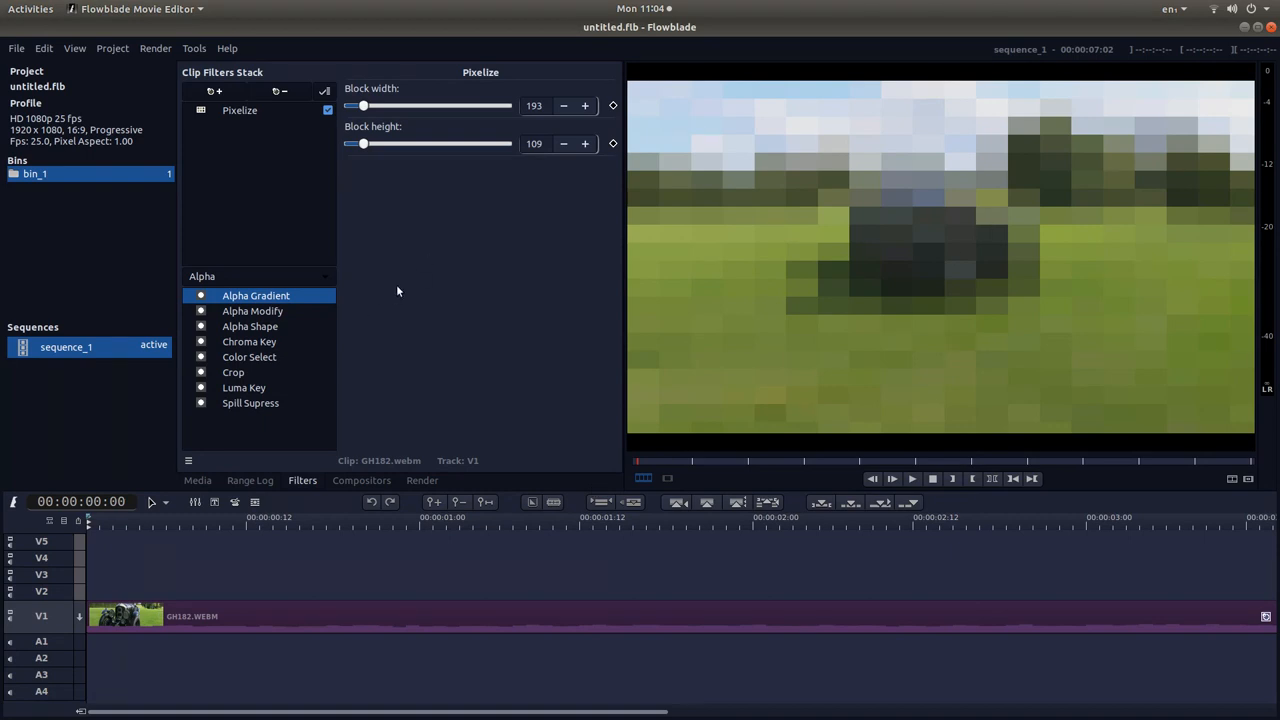
pyautogui.moveTo(296, 548)
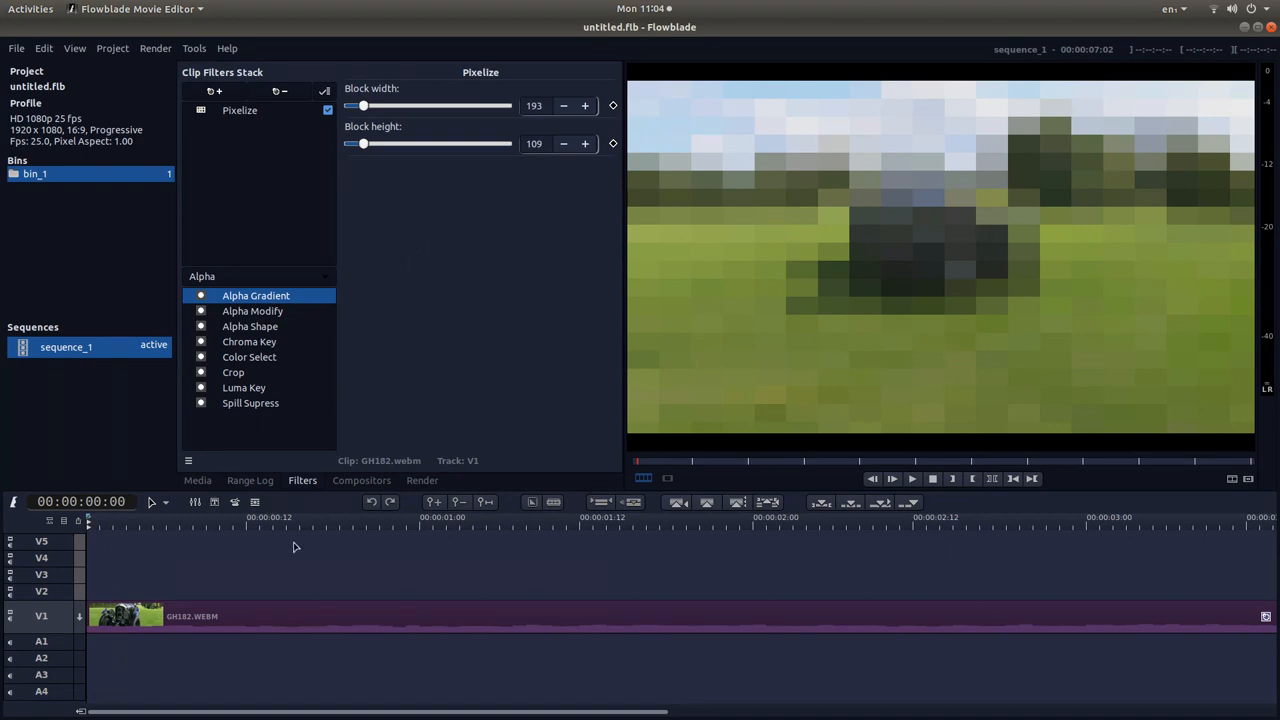
pyautogui.moveTo(72, 530)
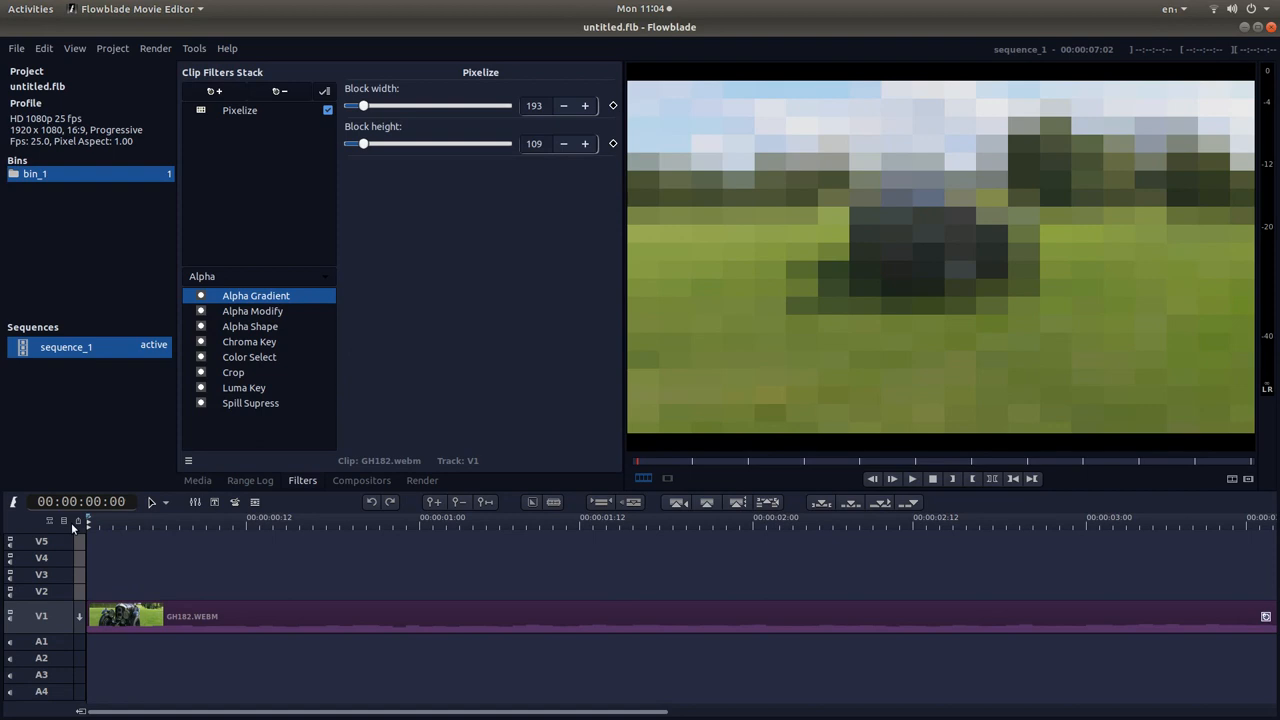
pyautogui.moveTo(100, 510)
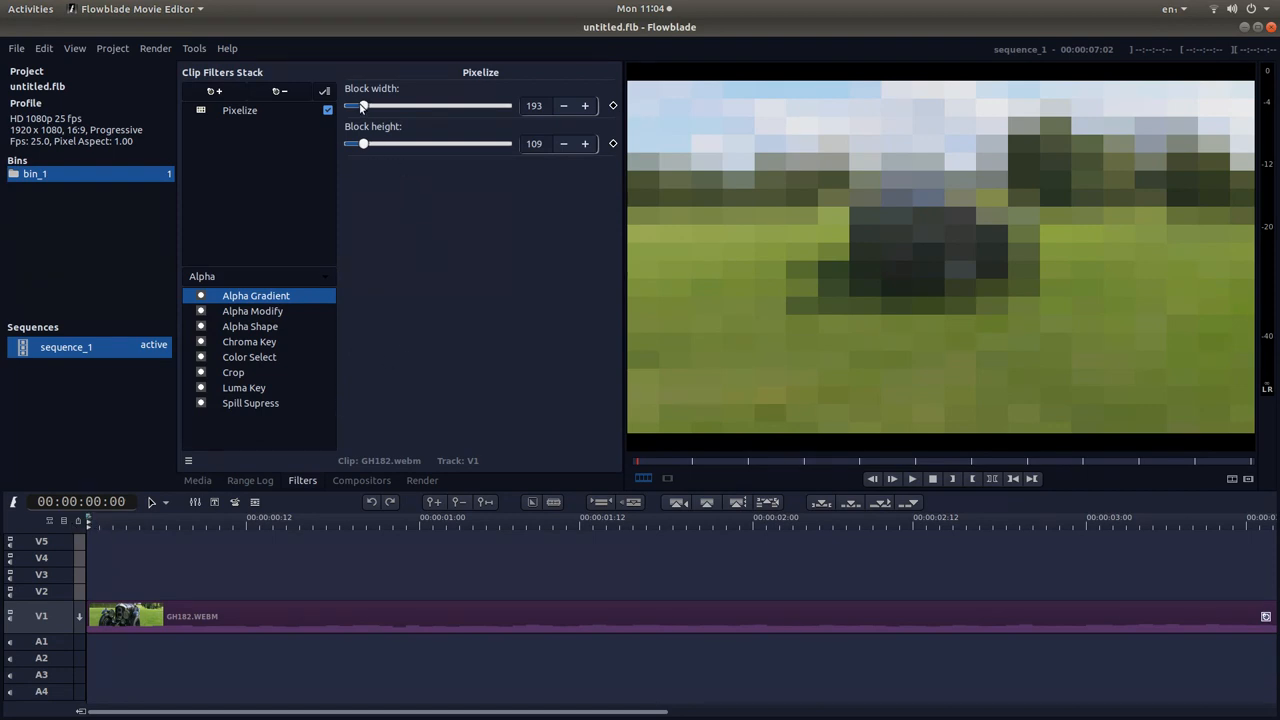
# Try various Pixelize block sizes, ending with both block width and block height at 1.
pyautogui.moveTo(376, 104); pyautogui.dragTo(360, 104)
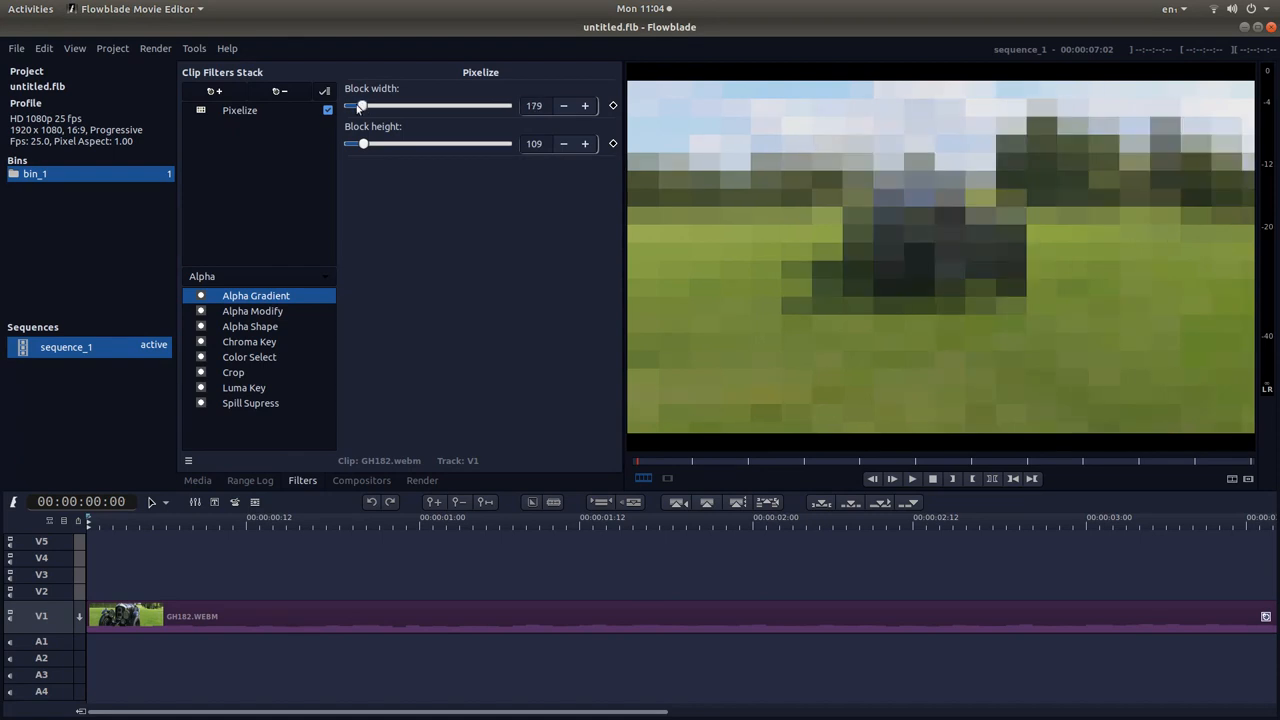
pyautogui.moveTo(360, 106); pyautogui.dragTo(348, 106)
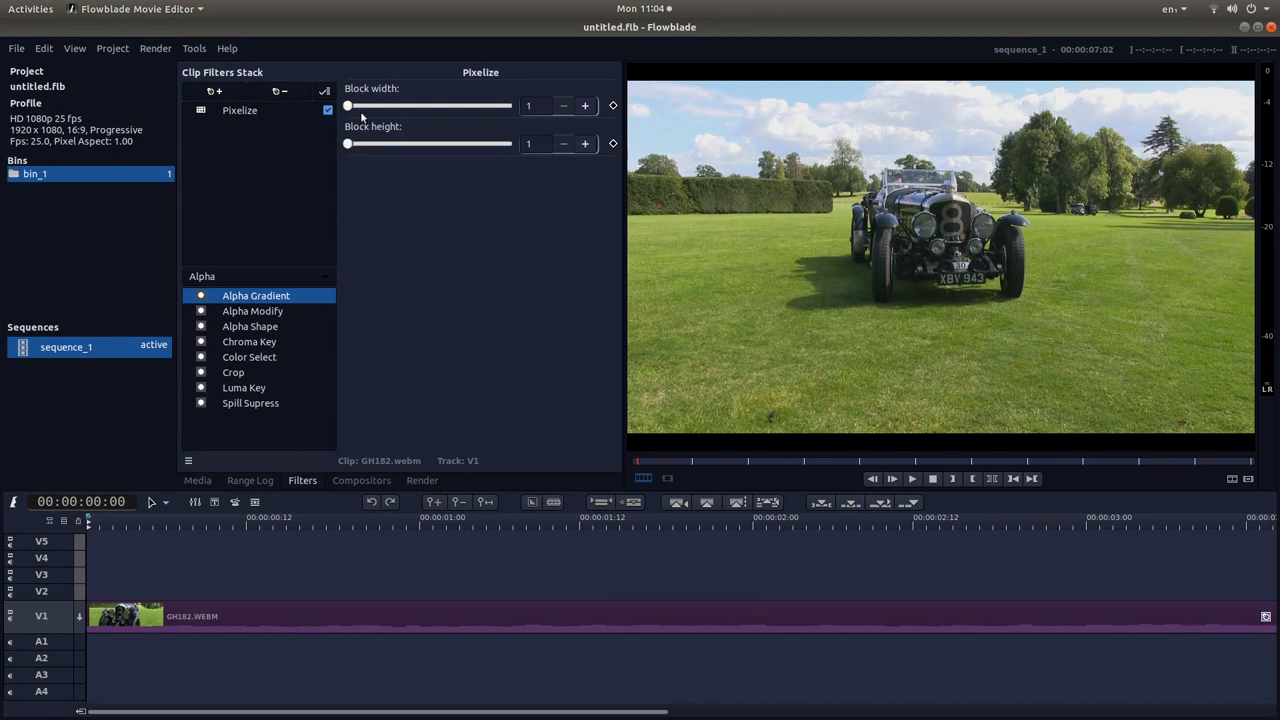
pyautogui.moveTo(348, 104); pyautogui.dragTo(364, 104)
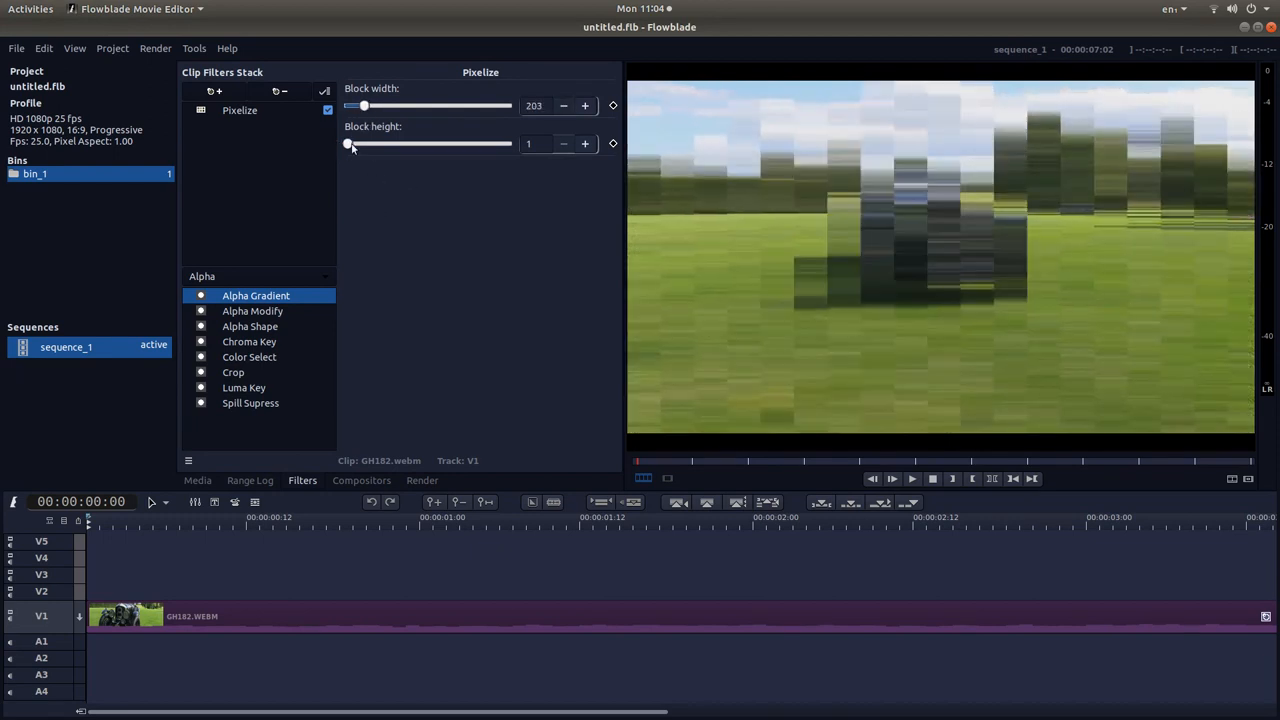
pyautogui.moveTo(348, 144); pyautogui.dragTo(376, 144)
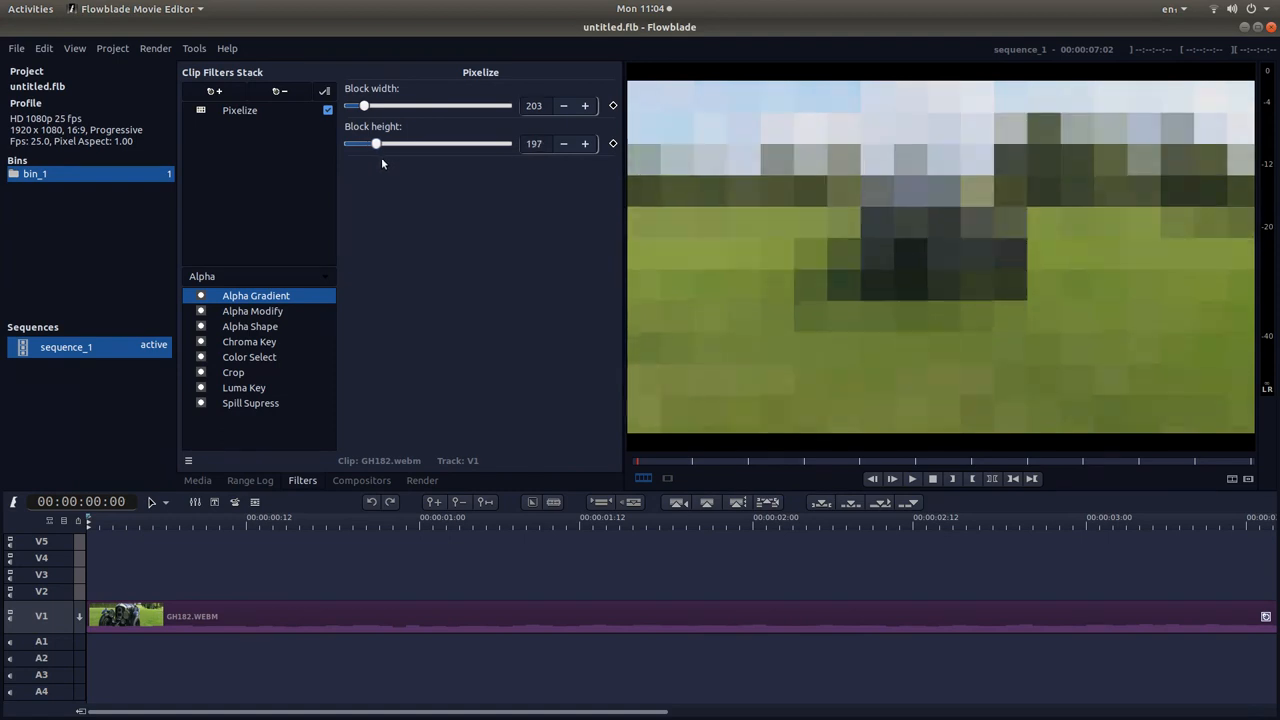
pyautogui.moveTo(376, 144); pyautogui.dragTo(348, 144)
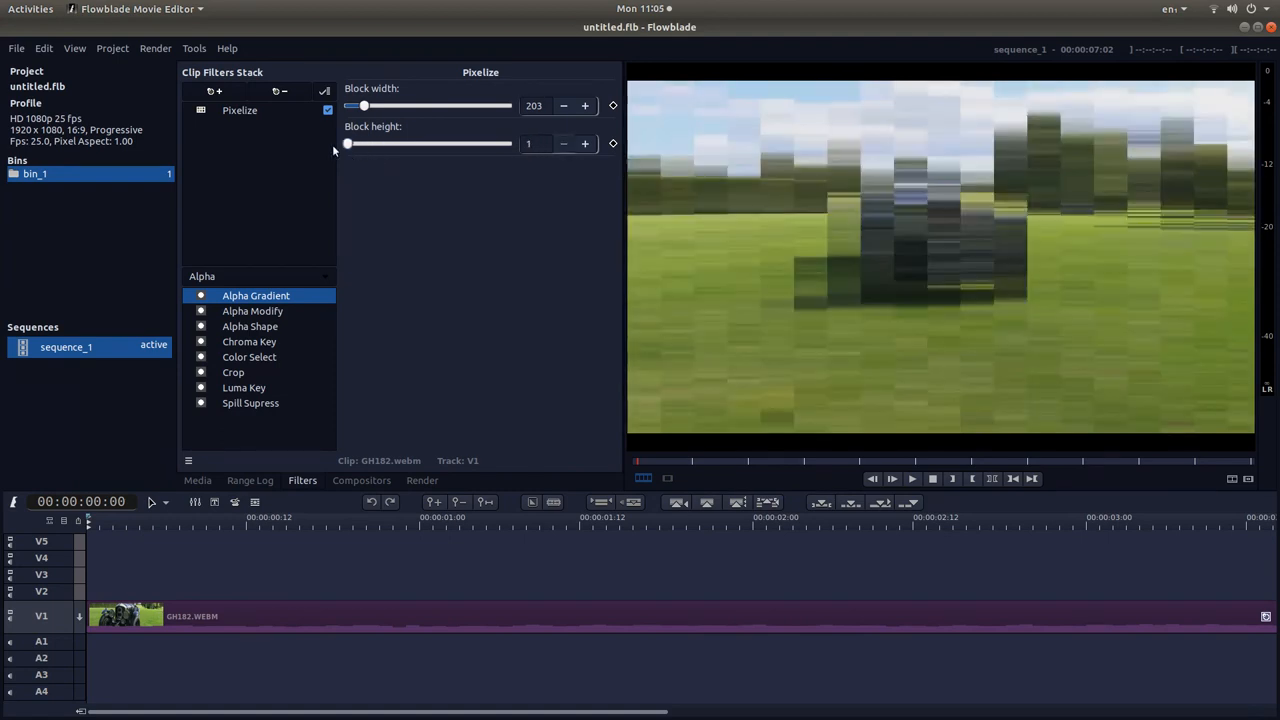
pyautogui.moveTo(364, 104); pyautogui.dragTo(348, 104)
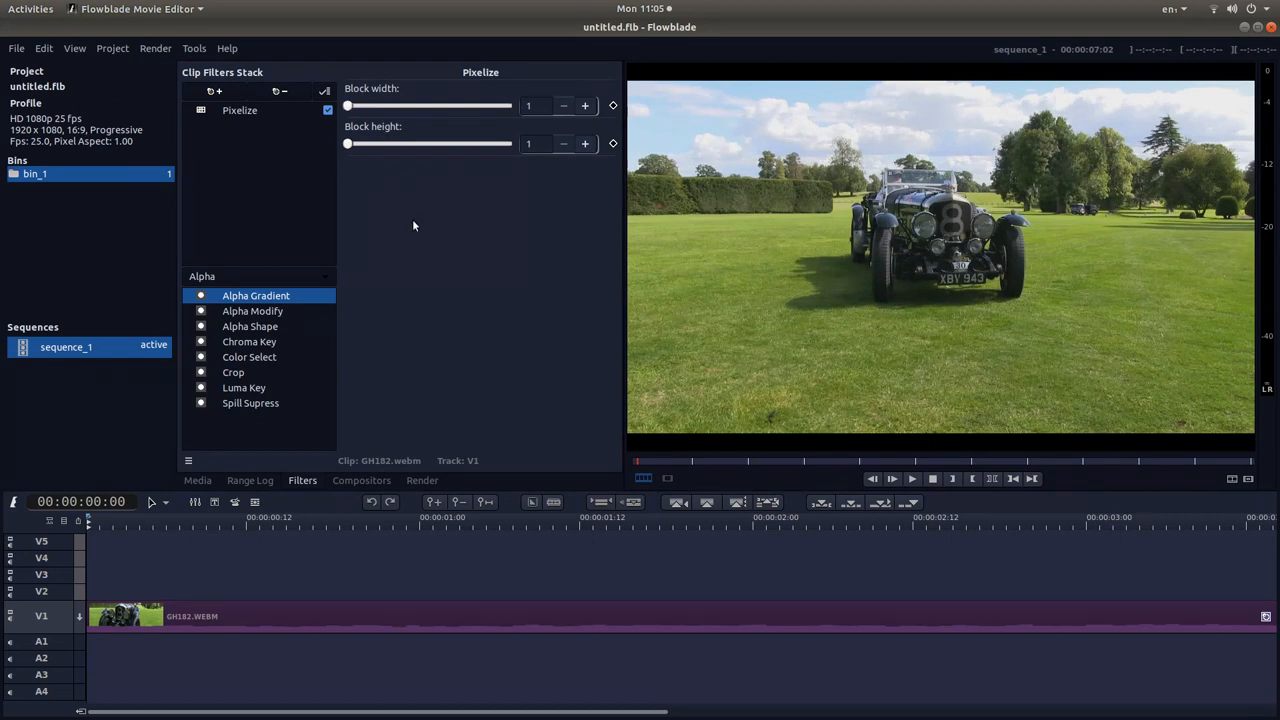
pyautogui.moveTo(344, 156)
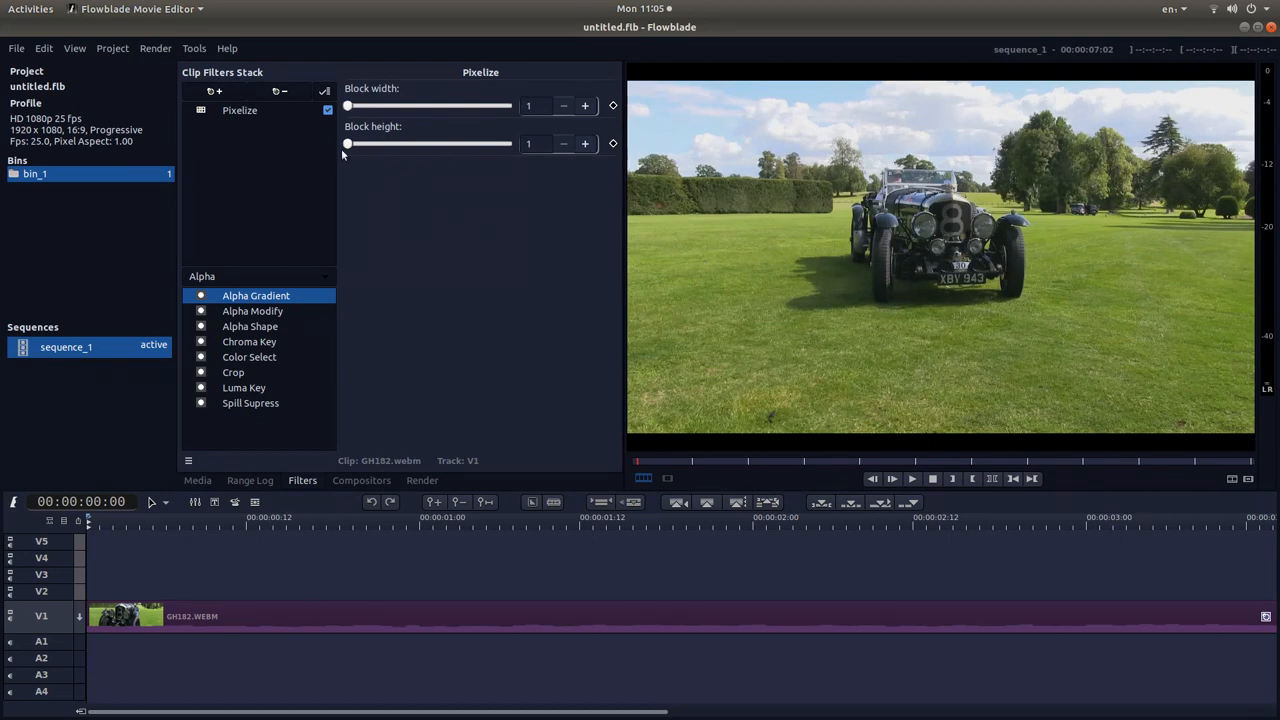
pyautogui.moveTo(348, 144); pyautogui.dragTo(368, 144)
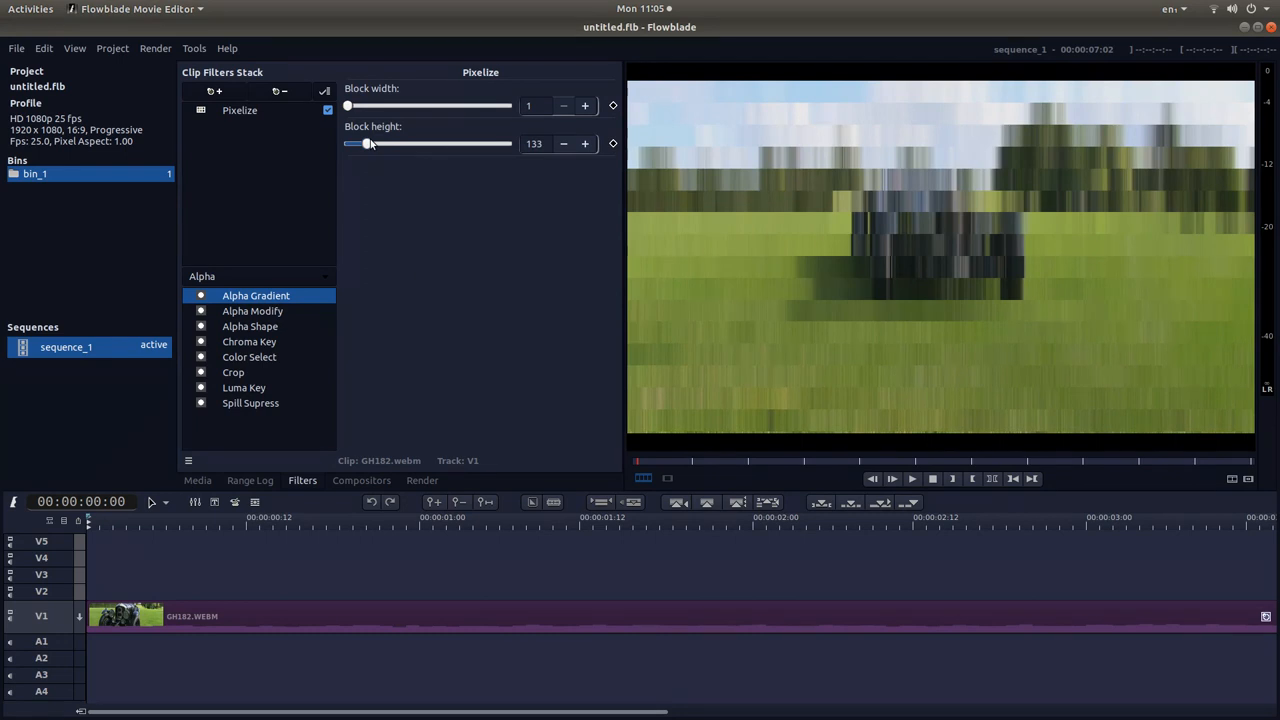
pyautogui.moveTo(348, 104); pyautogui.dragTo(378, 104)
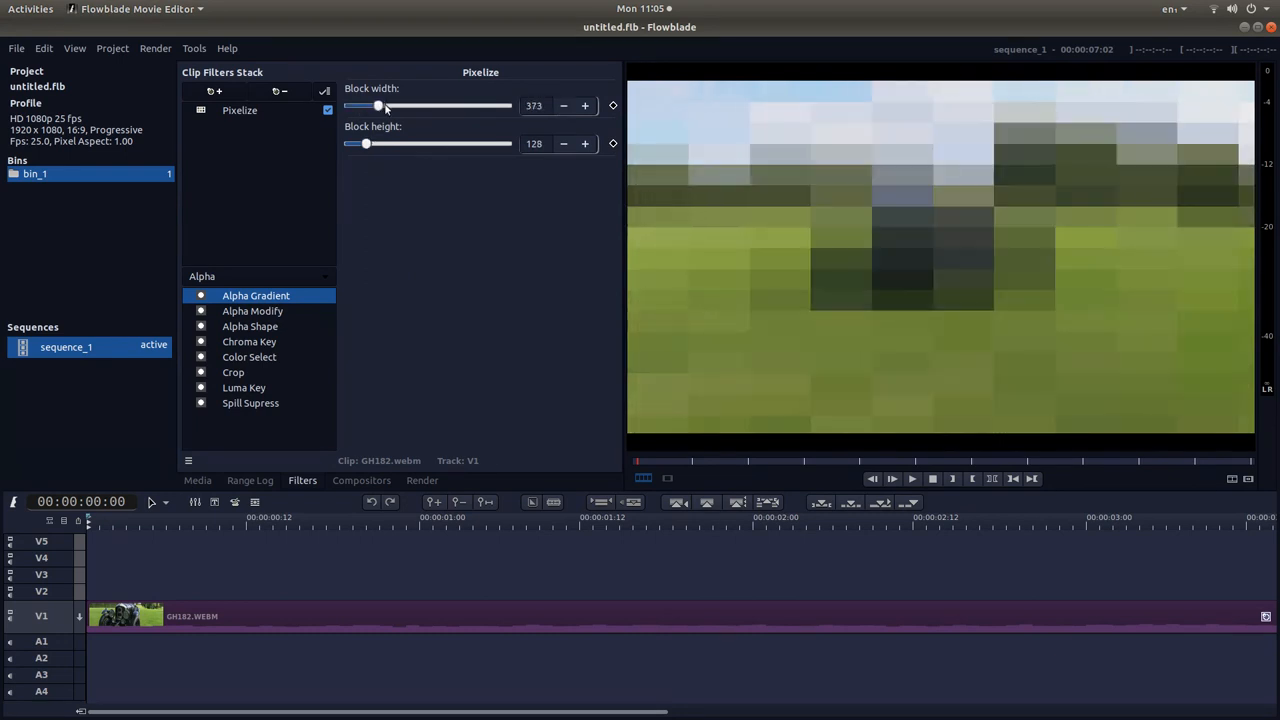
pyautogui.moveTo(364, 144); pyautogui.dragTo(348, 144)
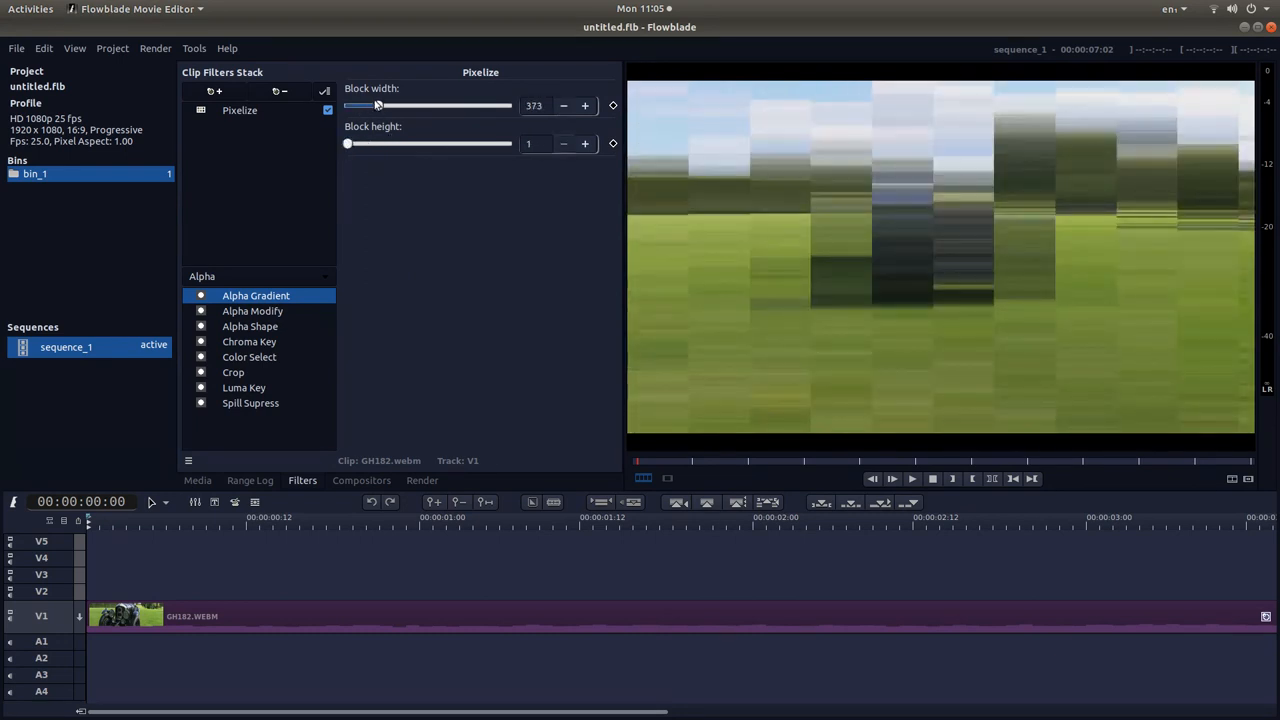
pyautogui.moveTo(378, 104); pyautogui.dragTo(348, 104)
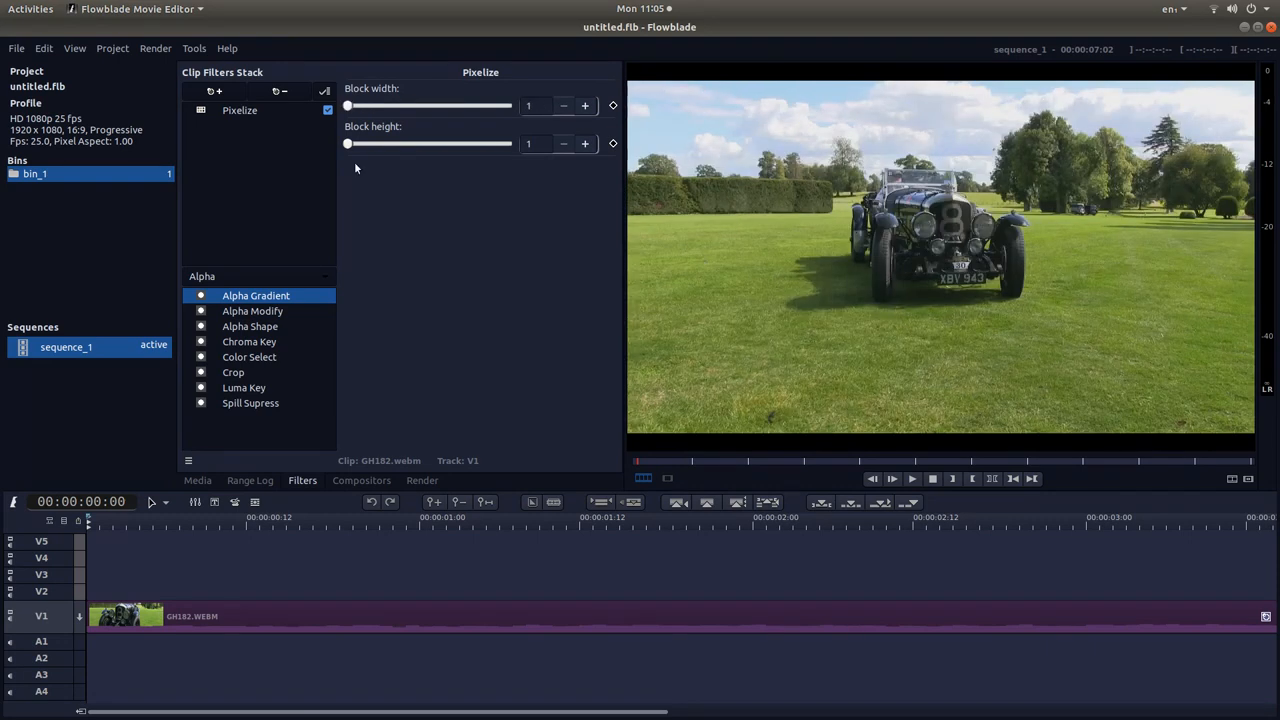
pyautogui.moveTo(512, 104)
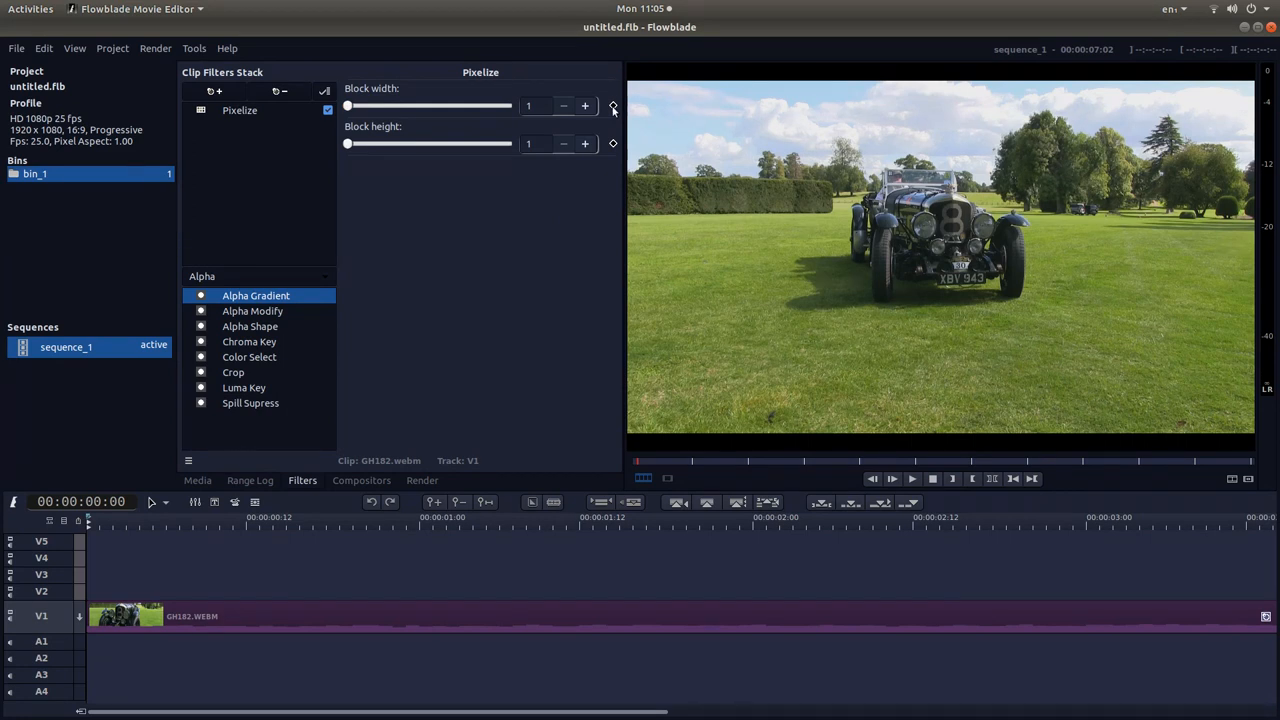
# Enable keyframing for Pixelize block width and block height, values still 1.
pyautogui.click(612, 104)
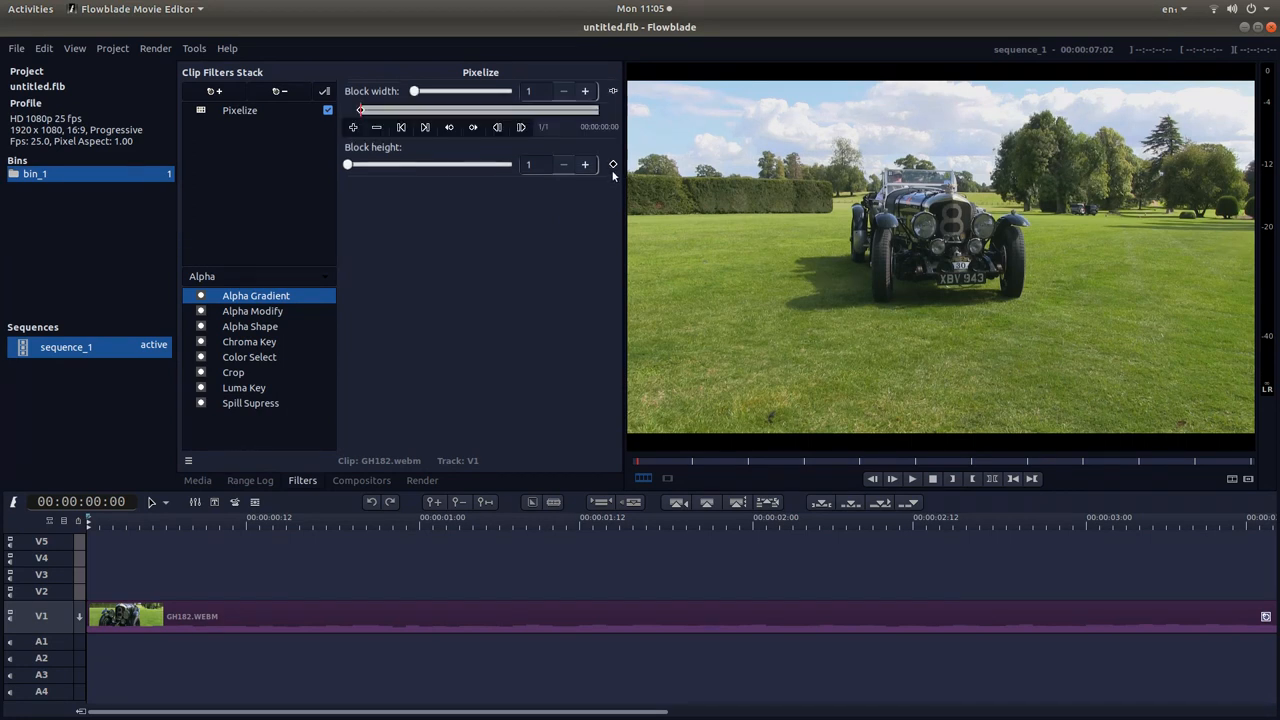
pyautogui.click(612, 164)
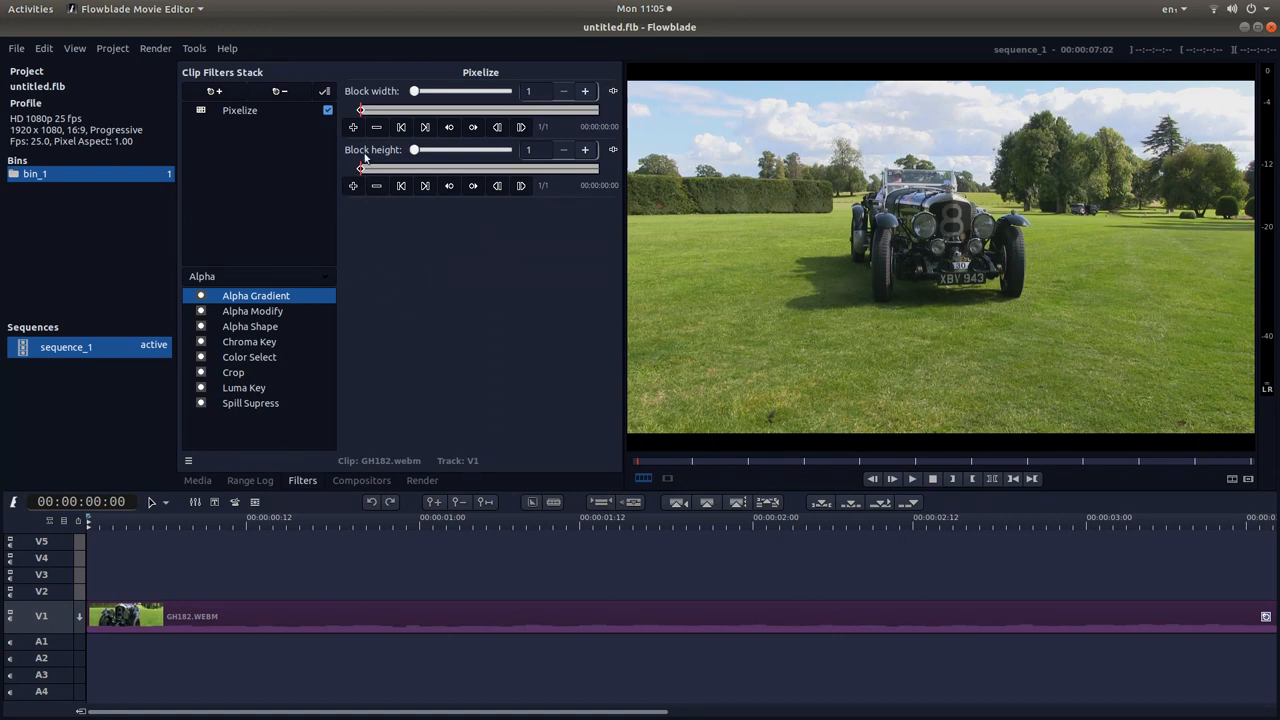
pyautogui.moveTo(406, 376)
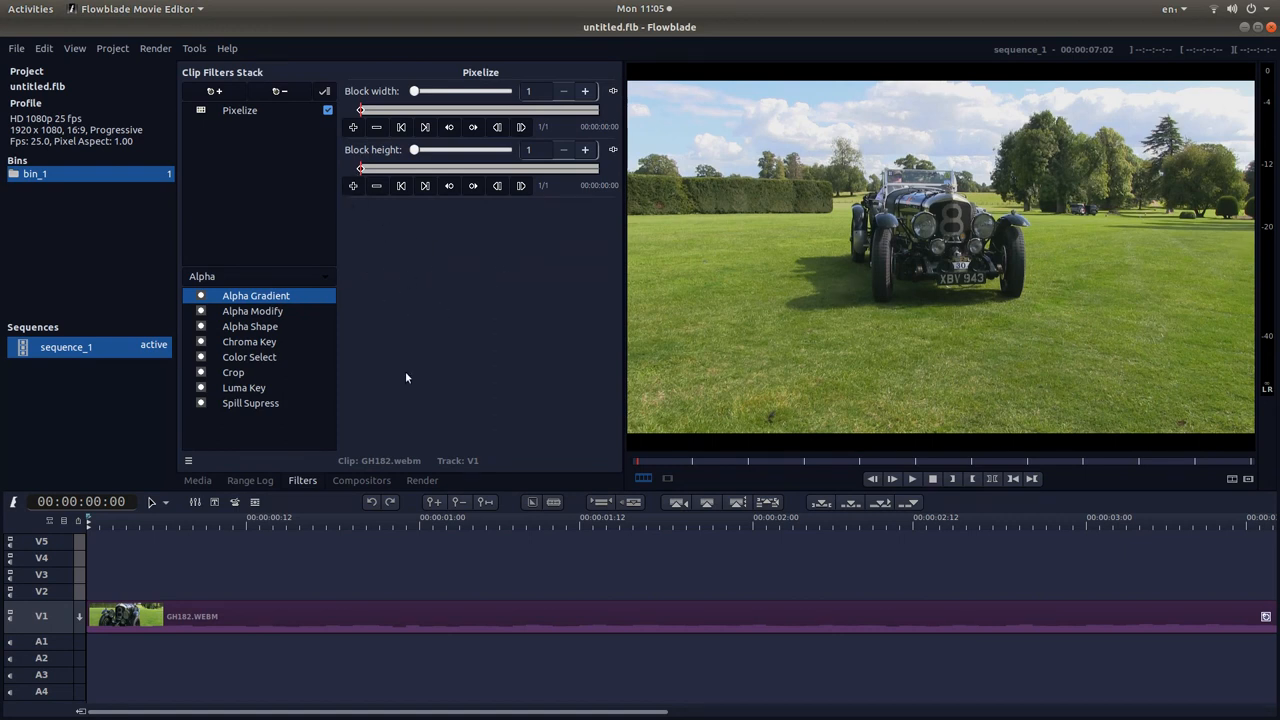
pyautogui.moveTo(84, 520)
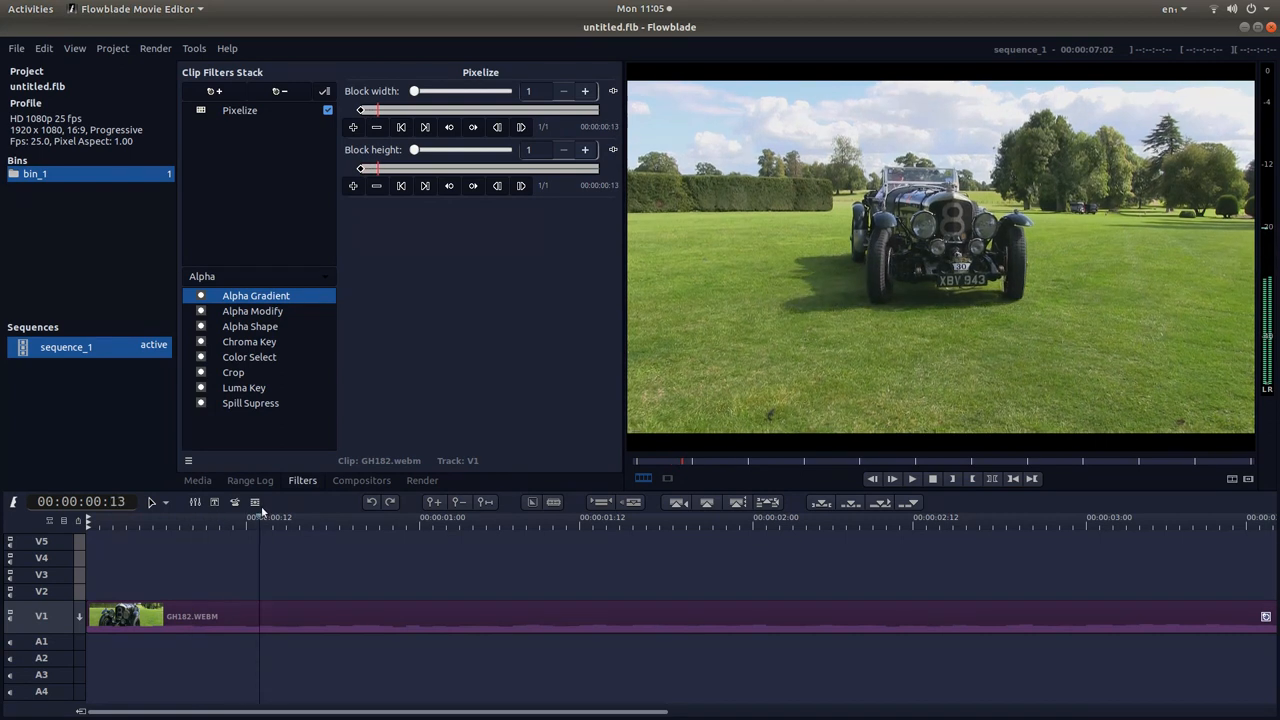
# Cue the clip to about 00:00:01:02 and add a Pixelize keyframe there.
pyautogui.click(444, 516)
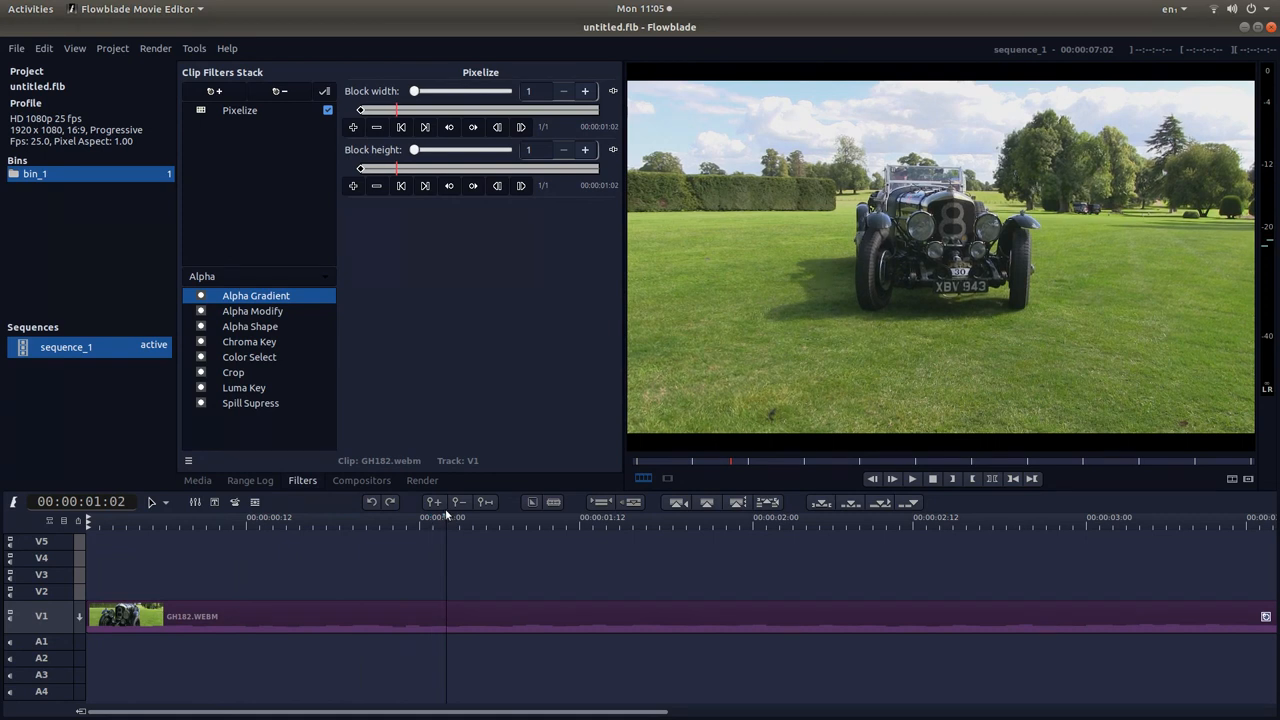
pyautogui.moveTo(500, 508)
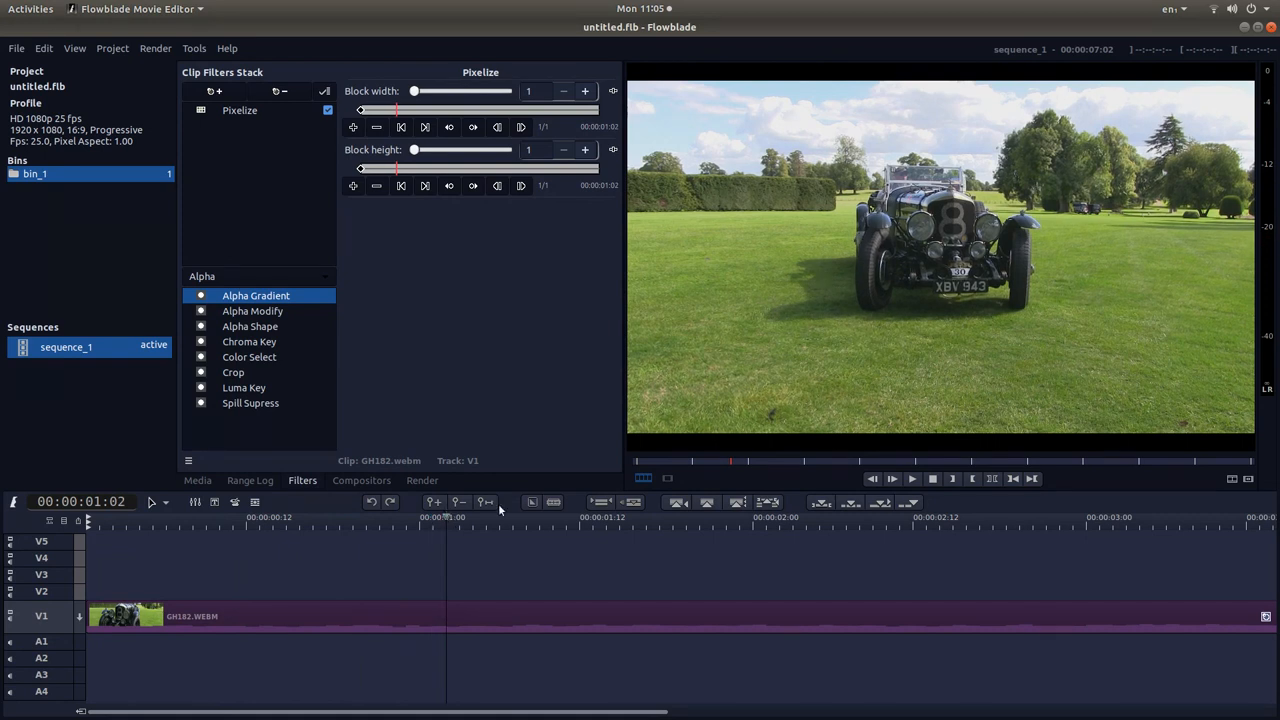
pyautogui.moveTo(744, 296)
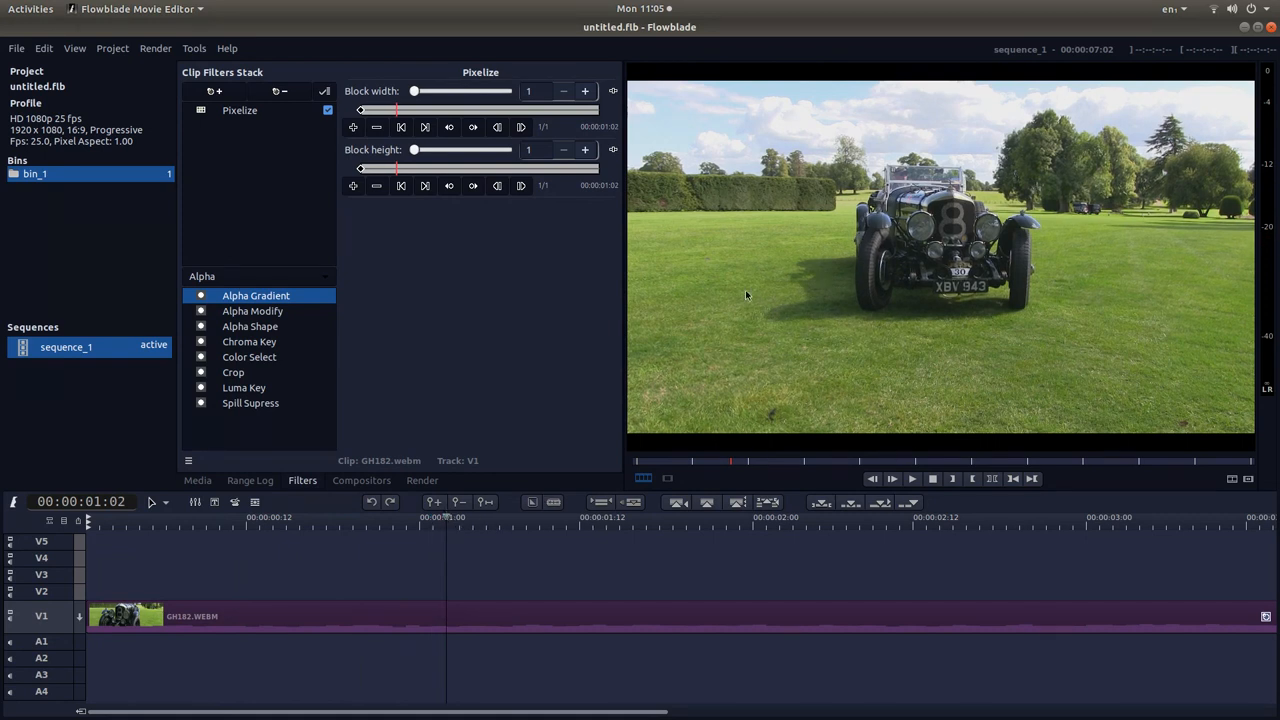
pyautogui.moveTo(352, 186)
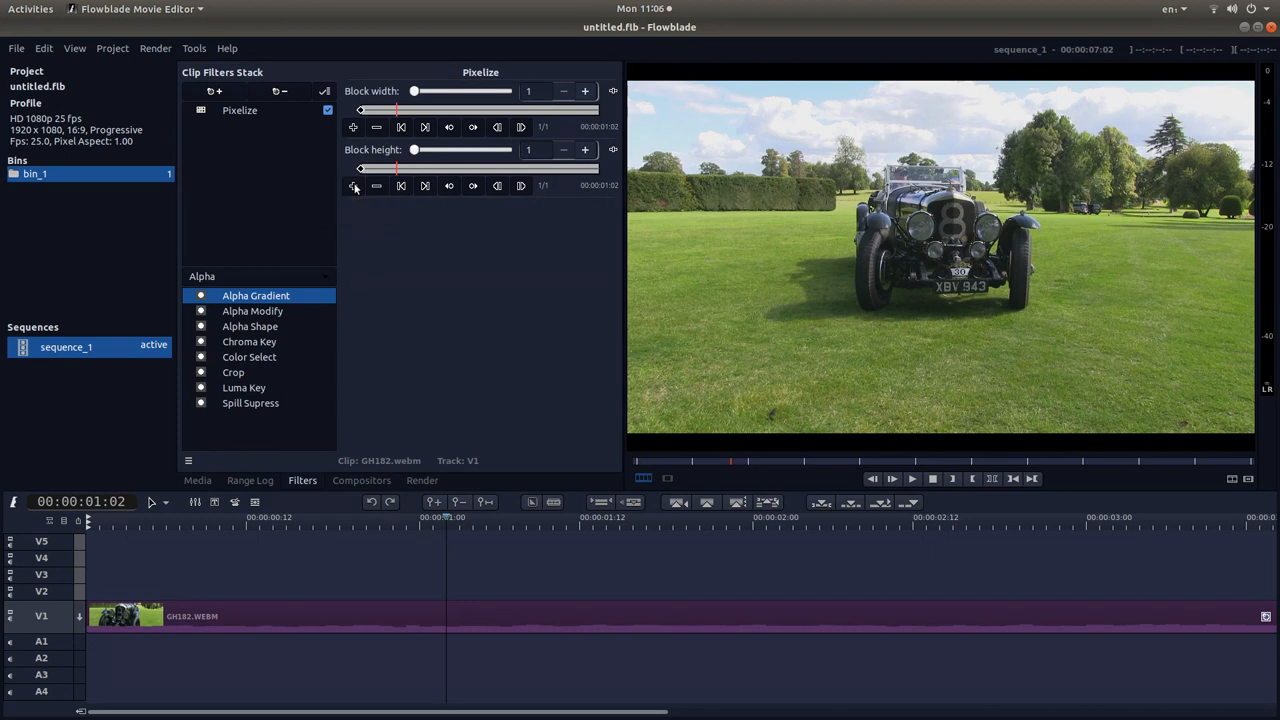
pyautogui.click(352, 184)
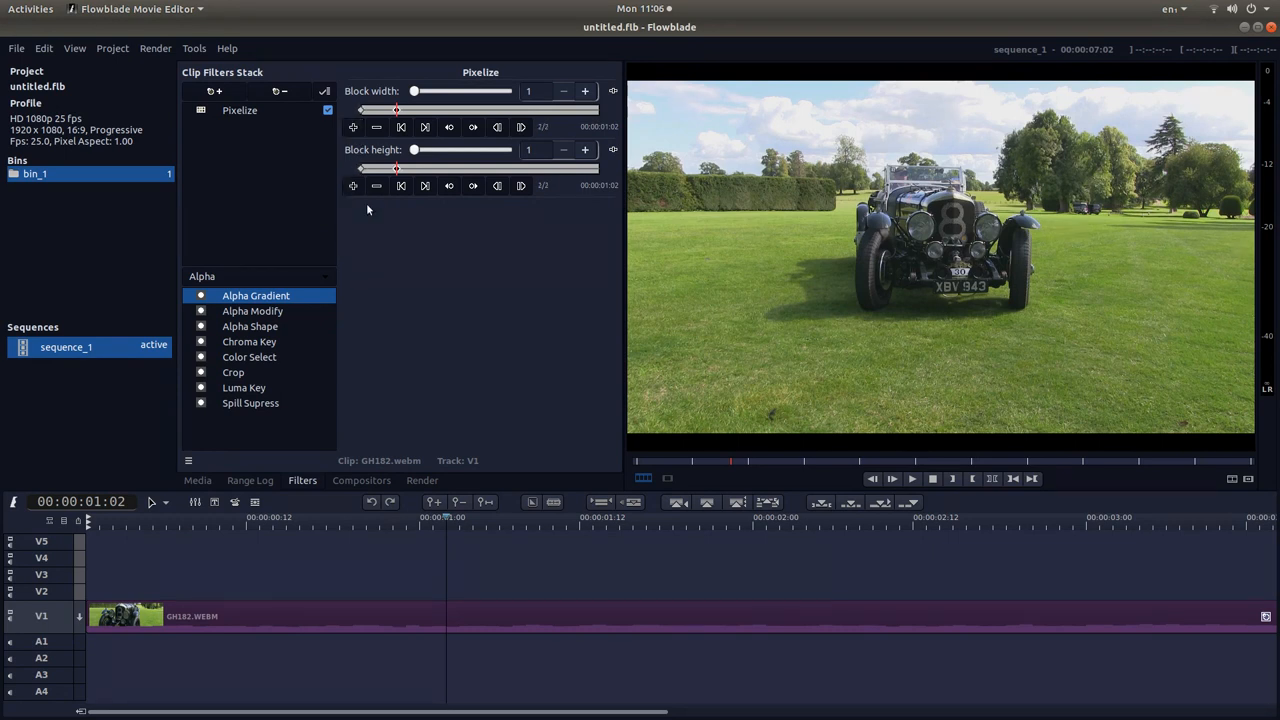
pyautogui.moveTo(546, 392)
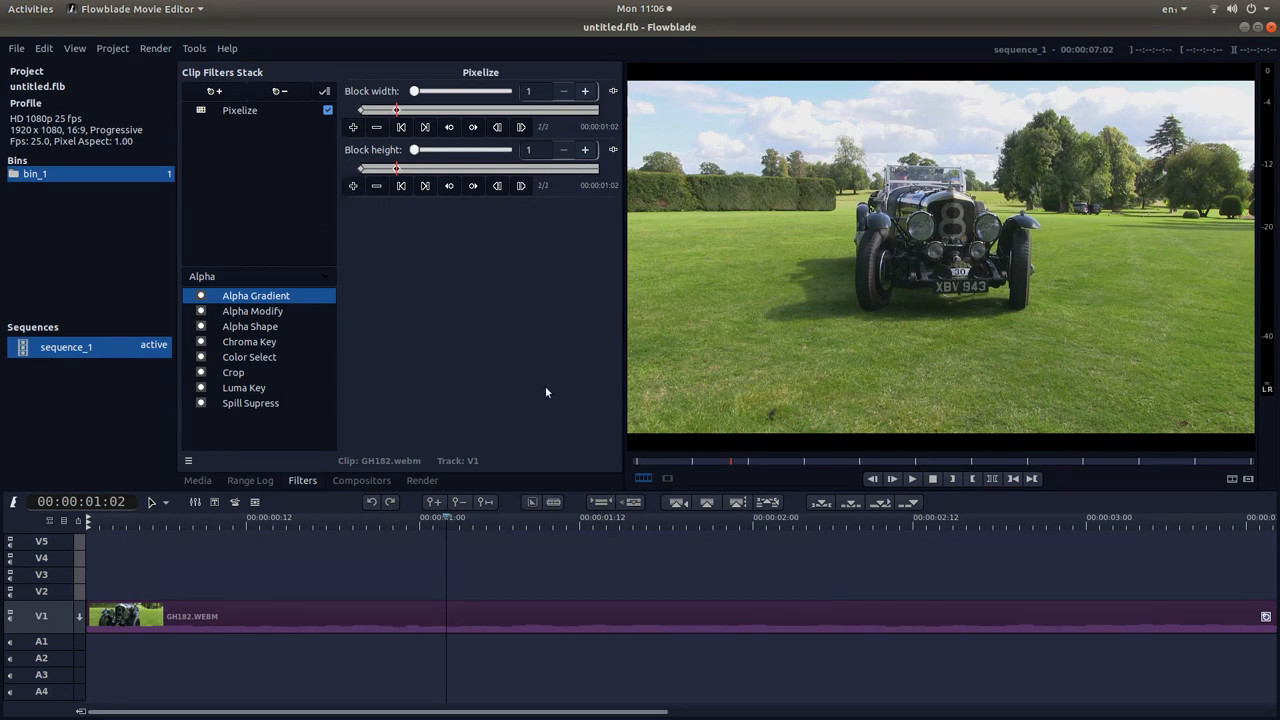
# Keyframe block width 197 and height 182 at about 00:00:02:03 for heavy pixelization.
pyautogui.click(512, 516)
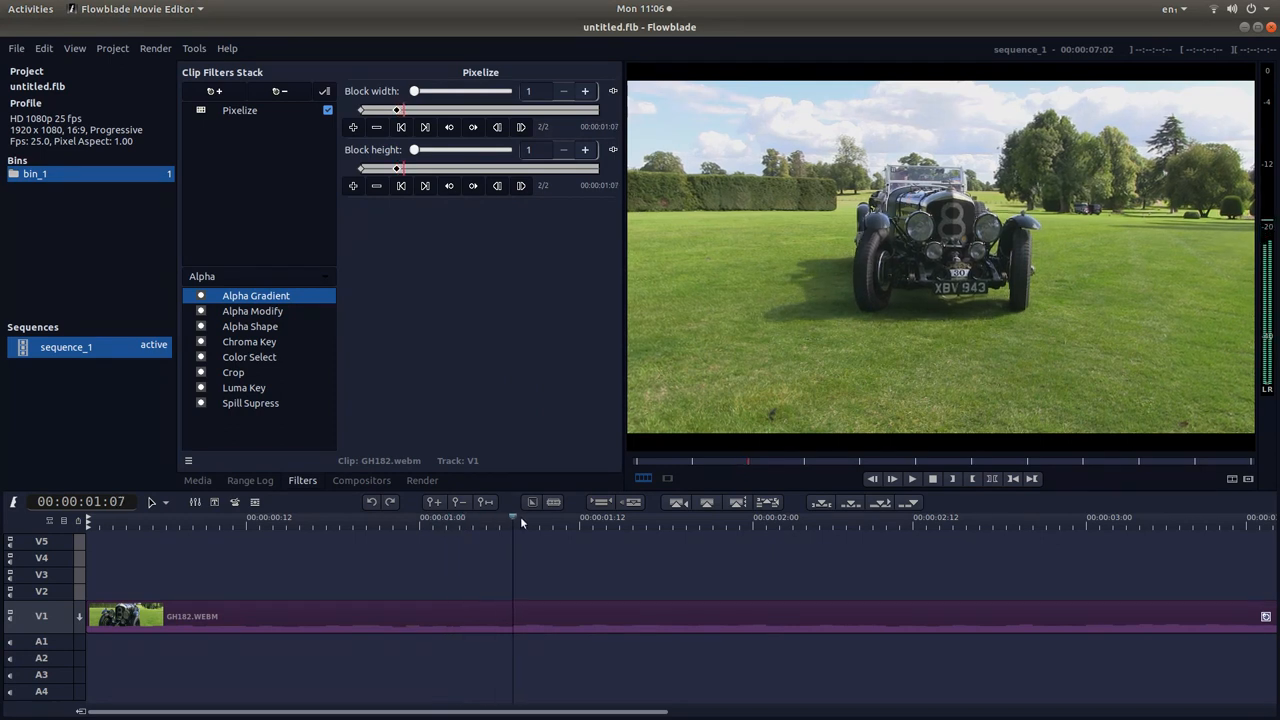
pyautogui.click(658, 516)
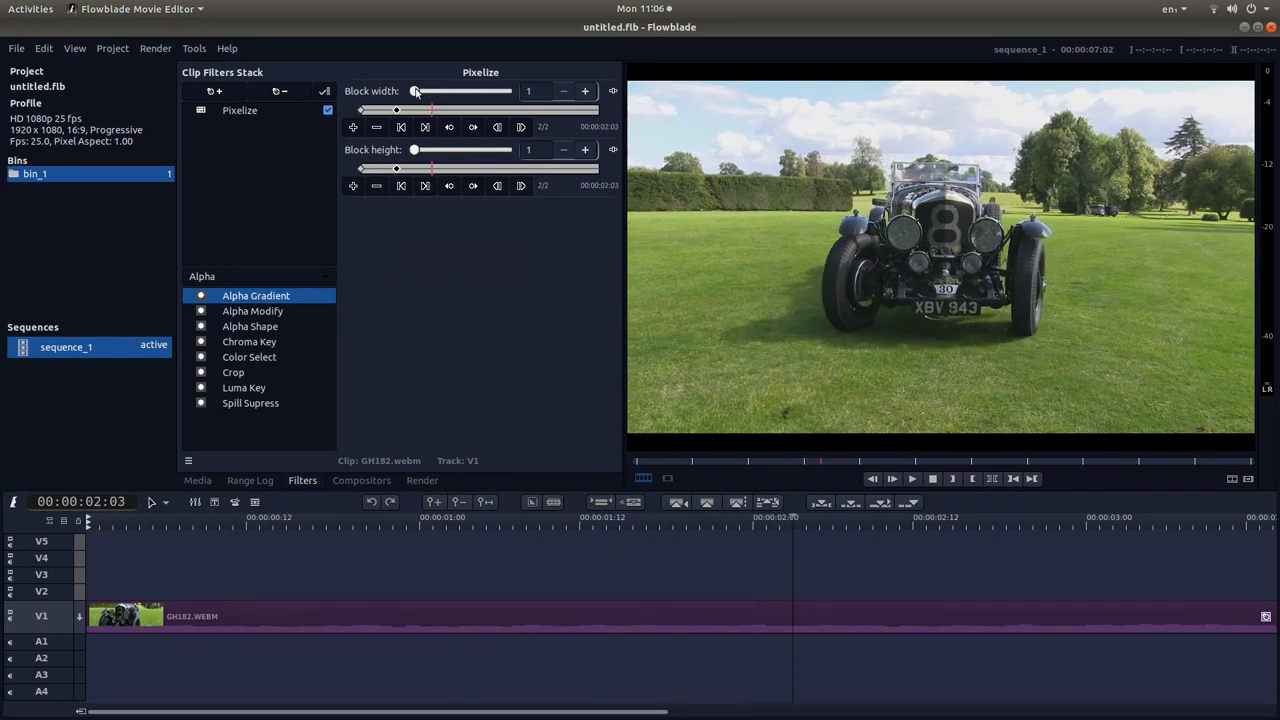
pyautogui.moveTo(396, 108); pyautogui.dragTo(430, 108)
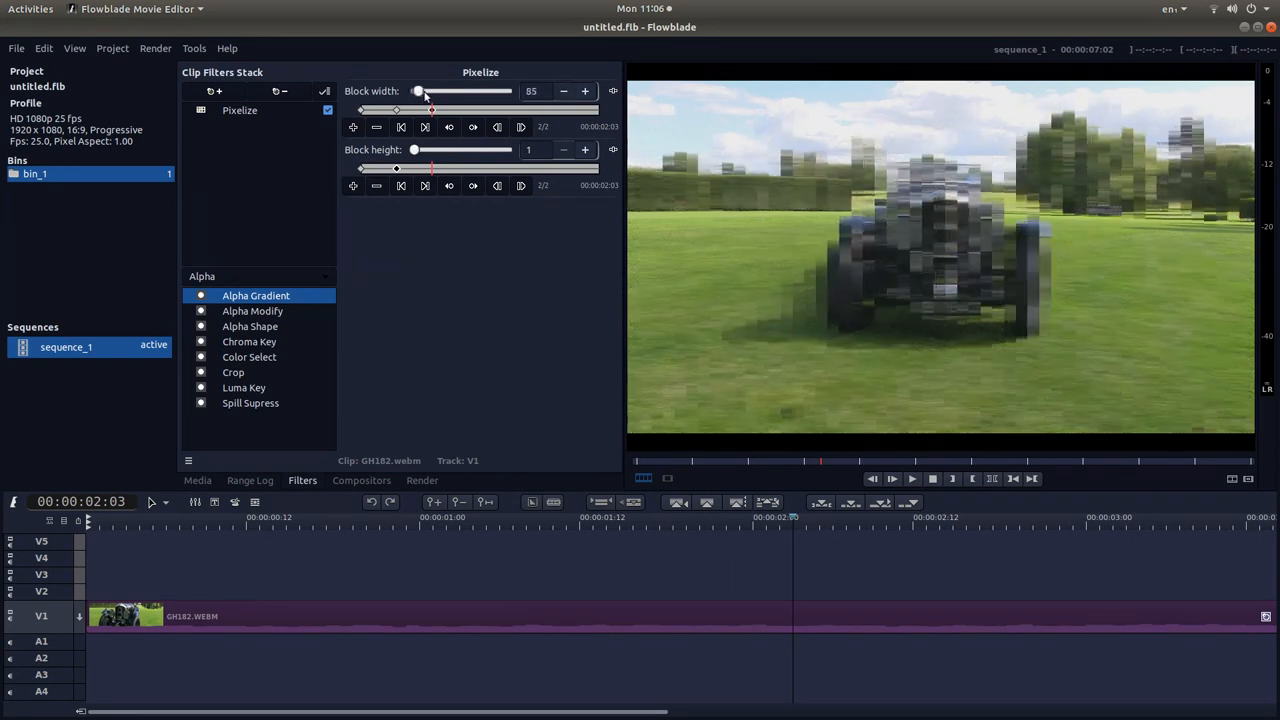
pyautogui.moveTo(418, 92); pyautogui.dragTo(456, 92)
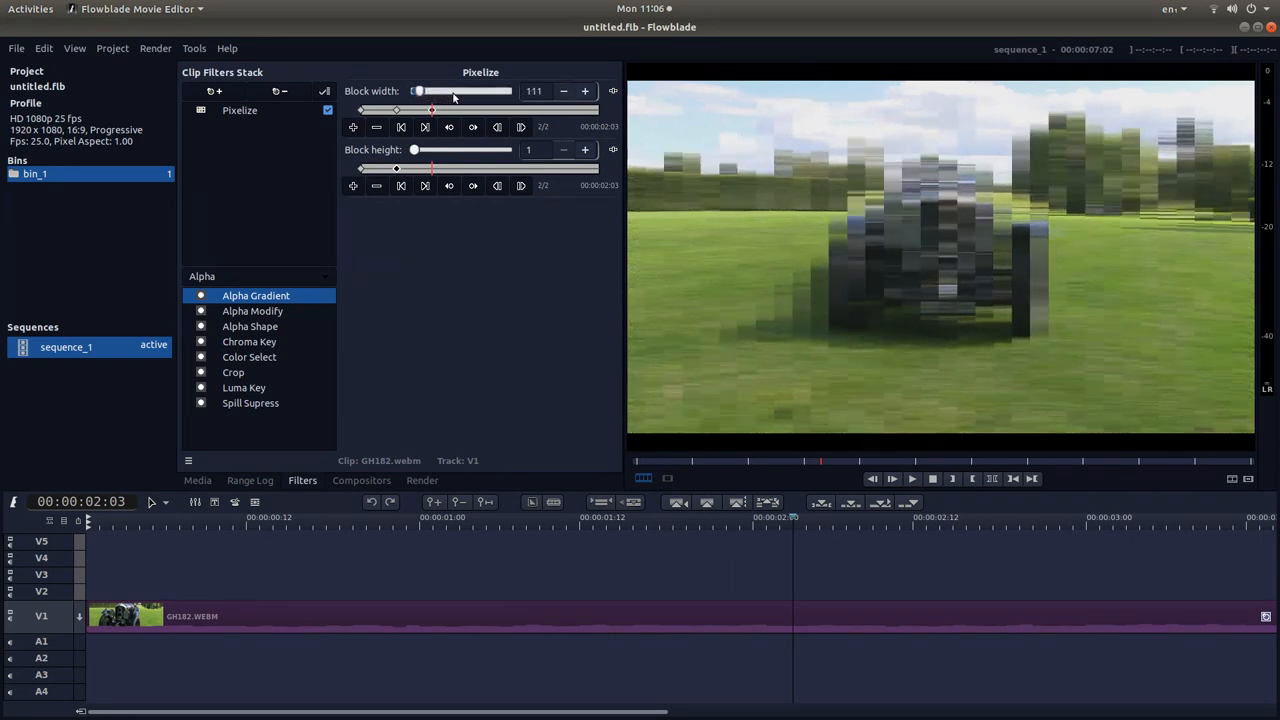
pyautogui.moveTo(416, 148); pyautogui.dragTo(430, 148)
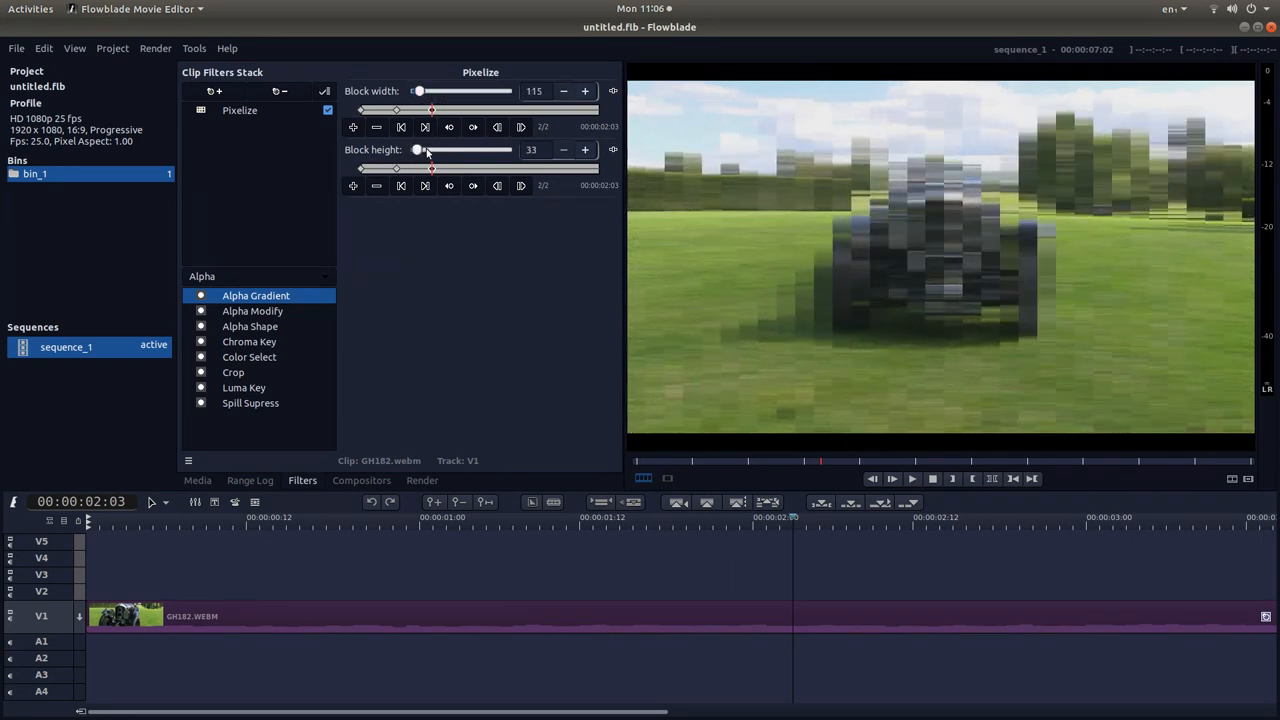
pyautogui.moveTo(420, 148); pyautogui.dragTo(430, 148)
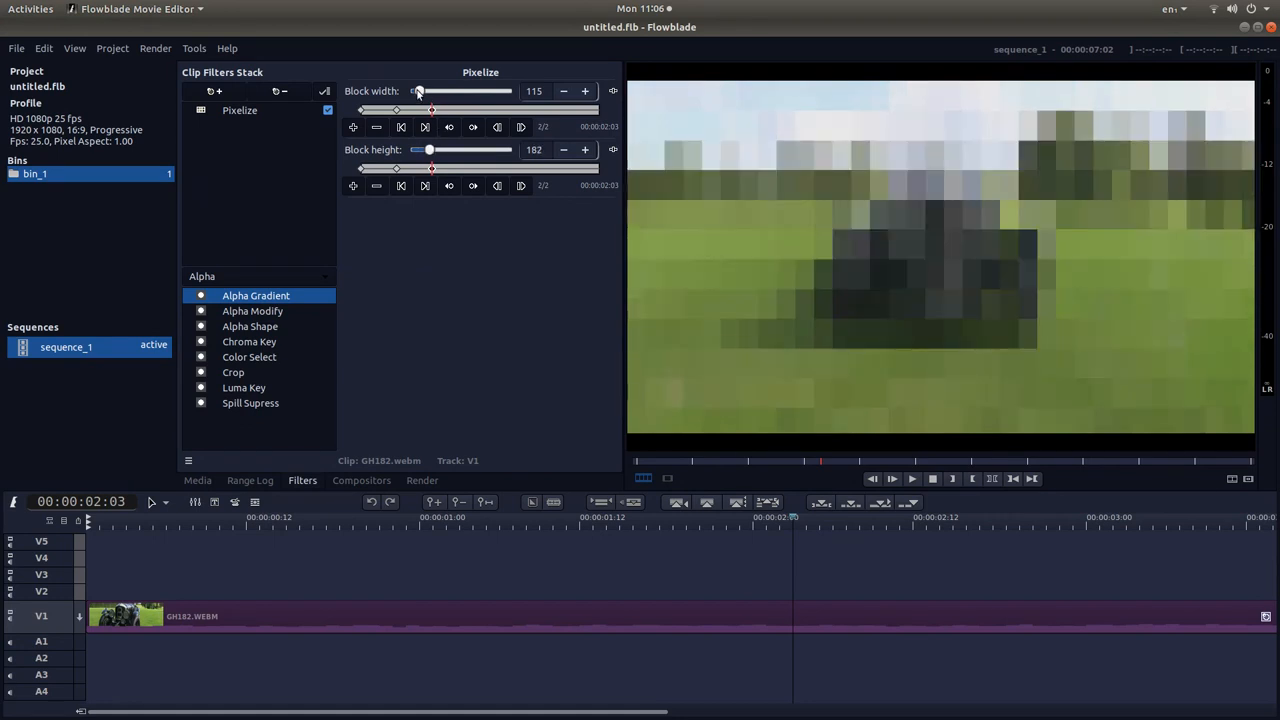
pyautogui.moveTo(432, 92); pyautogui.dragTo(412, 92)
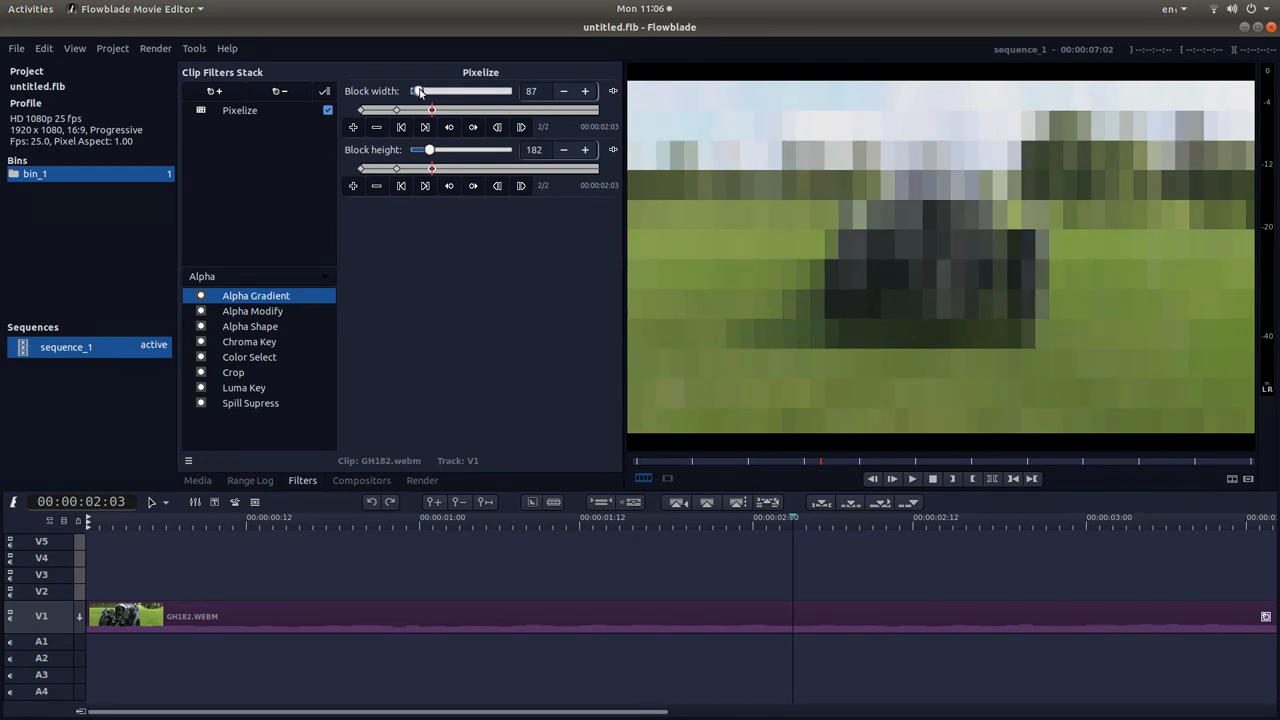
pyautogui.moveTo(430, 92); pyautogui.dragTo(416, 92)
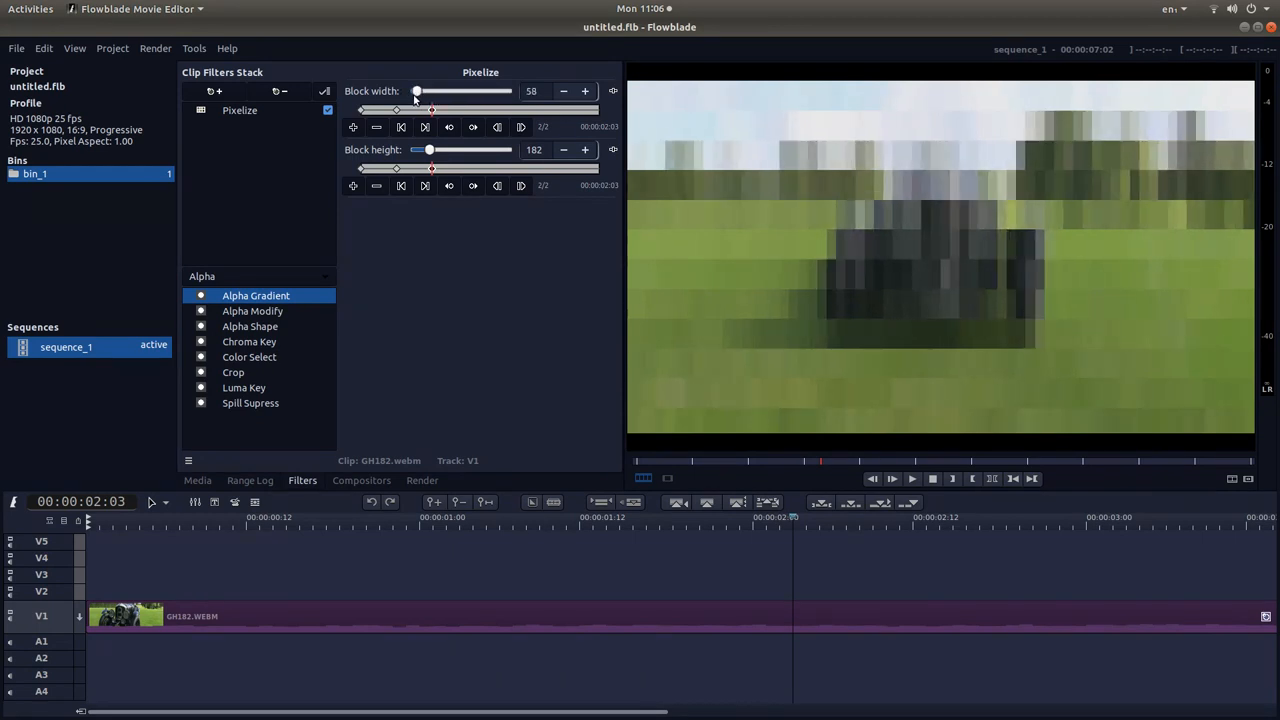
pyautogui.moveTo(416, 92); pyautogui.dragTo(430, 92)
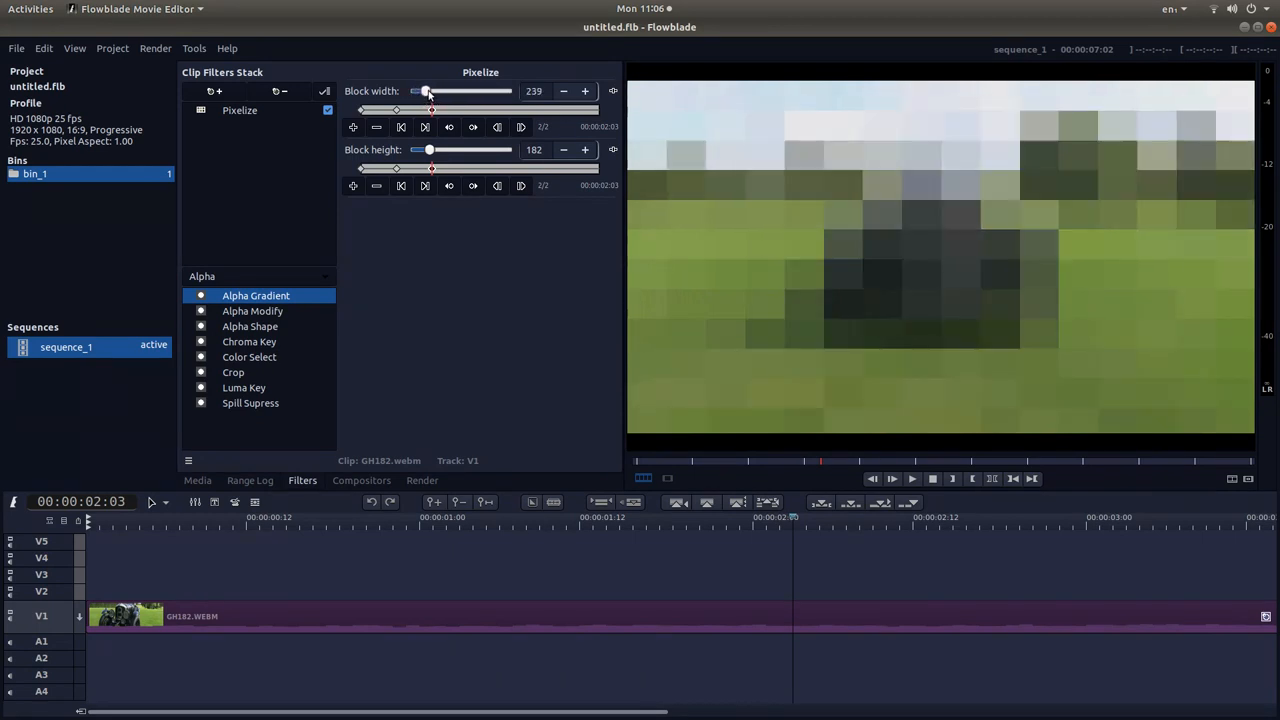
pyautogui.moveTo(432, 92); pyautogui.dragTo(424, 92)
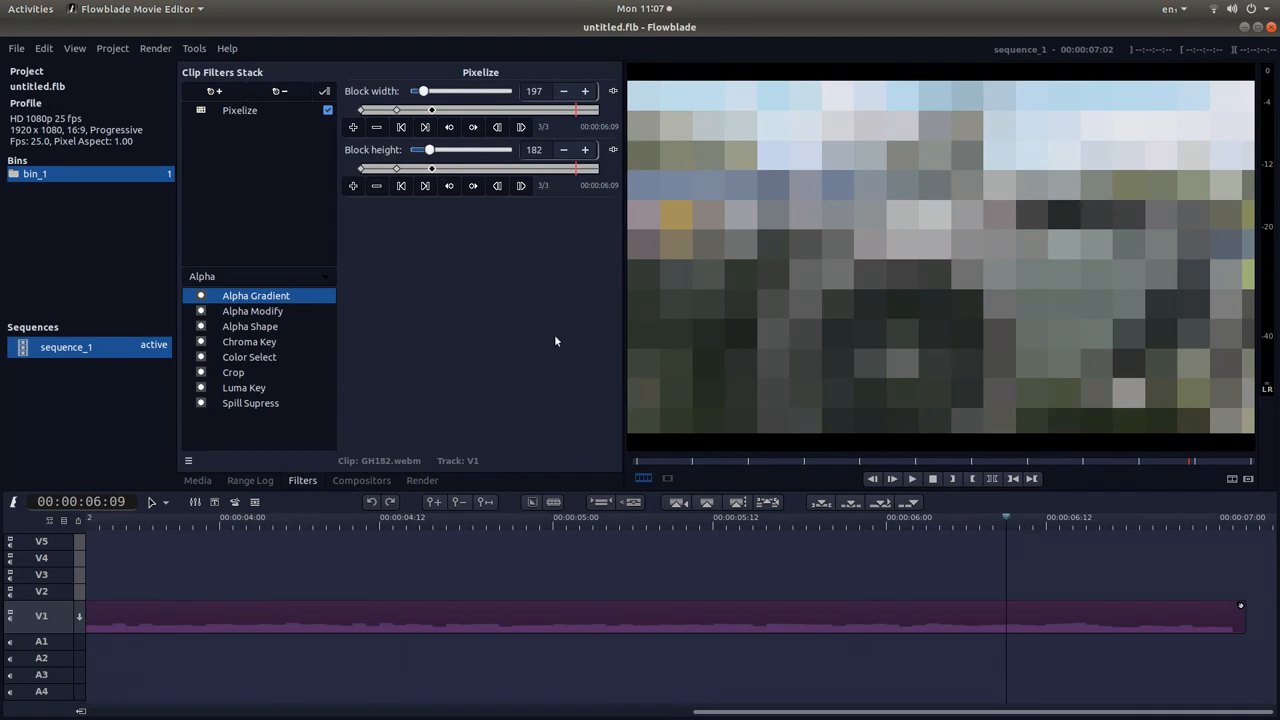
pyautogui.moveTo(472, 184)
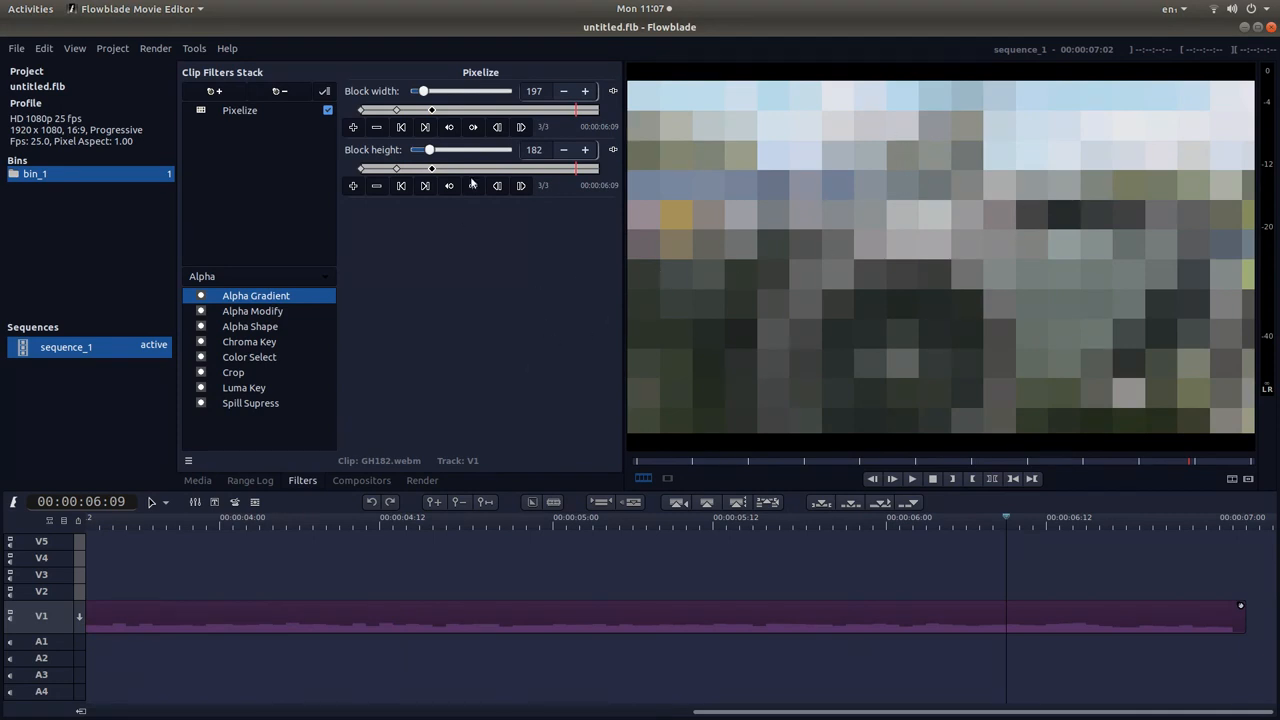
pyautogui.moveTo(356, 4)
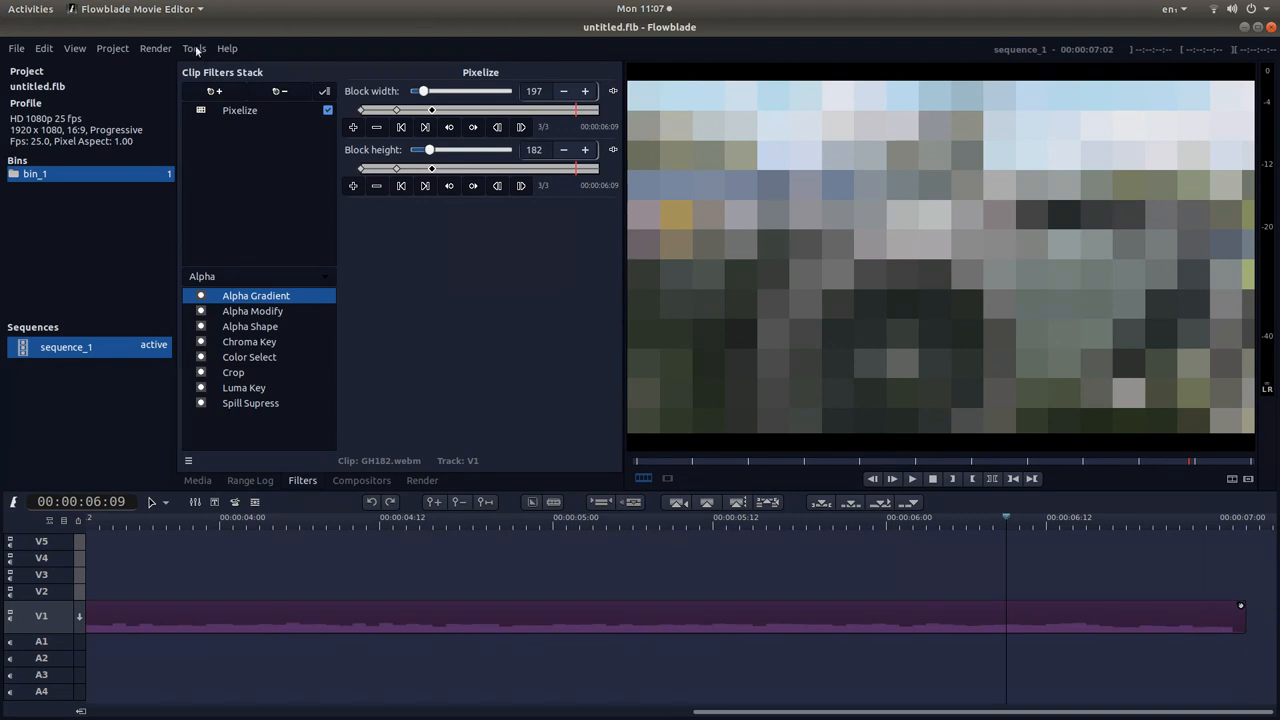
pyautogui.moveTo(112, 48)
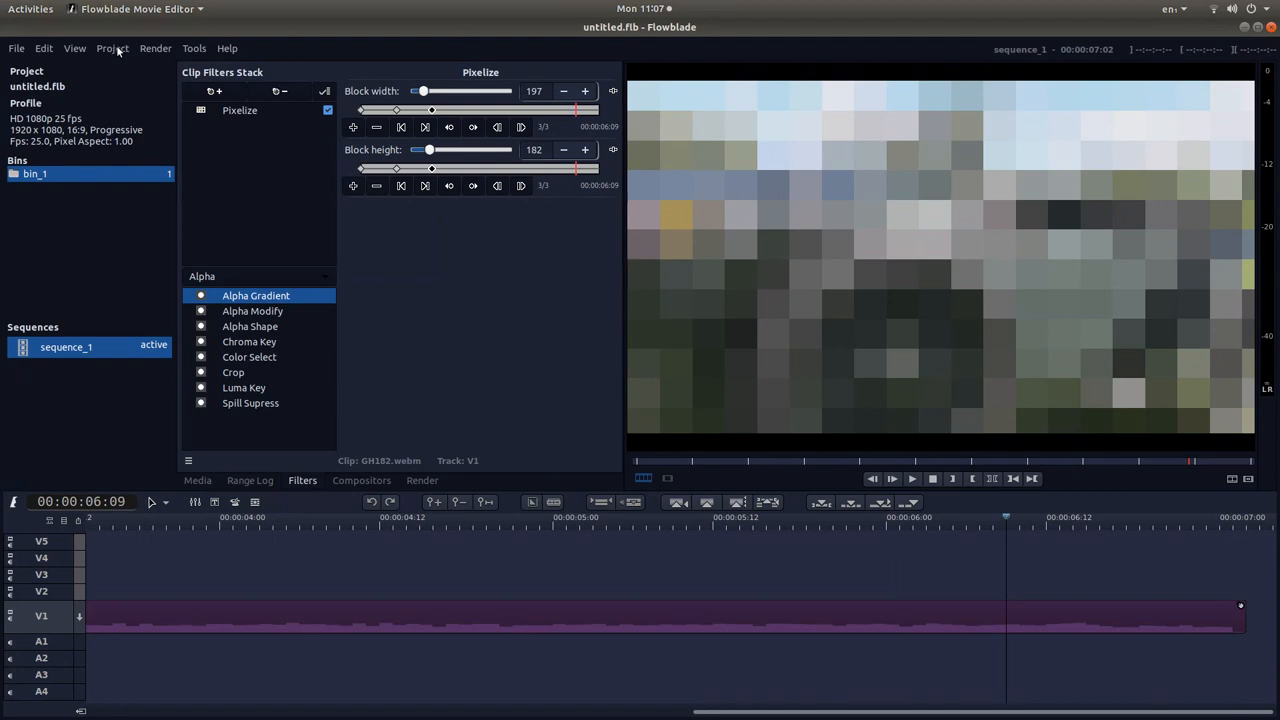
# In Proxy Manager, switch the project to use original media.
pyautogui.click(112, 48)
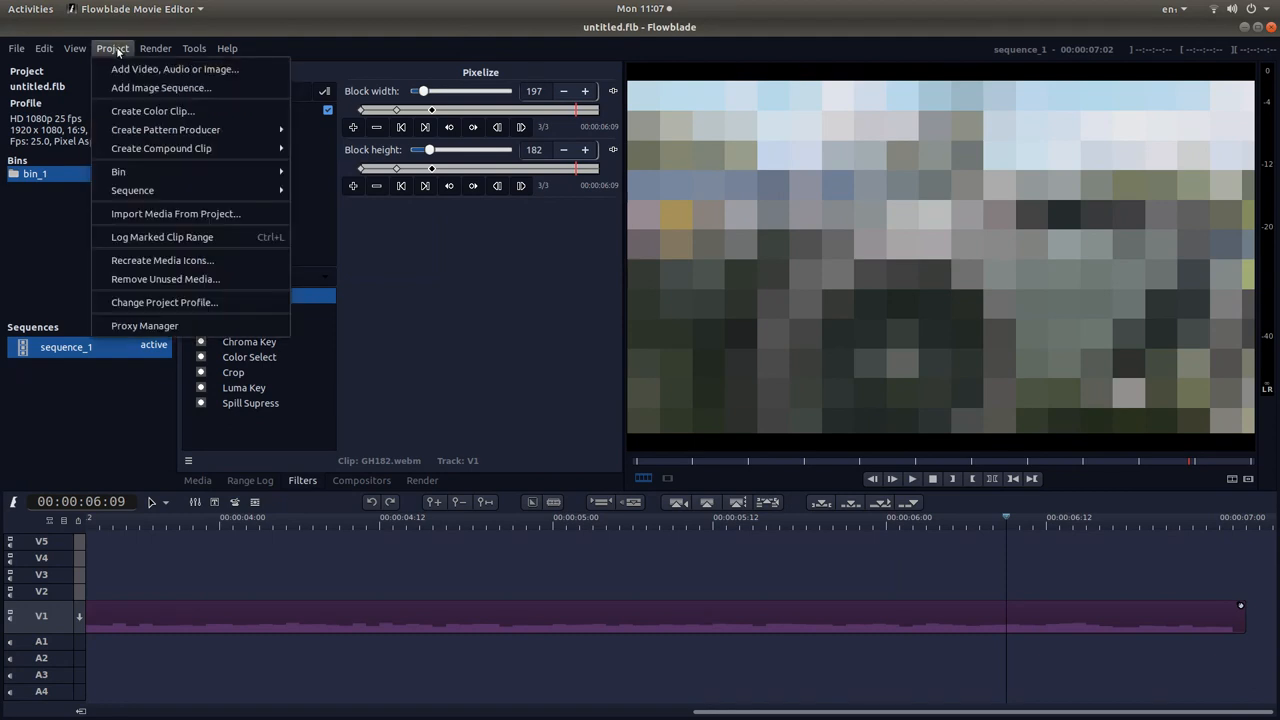
pyautogui.moveTo(144, 324)
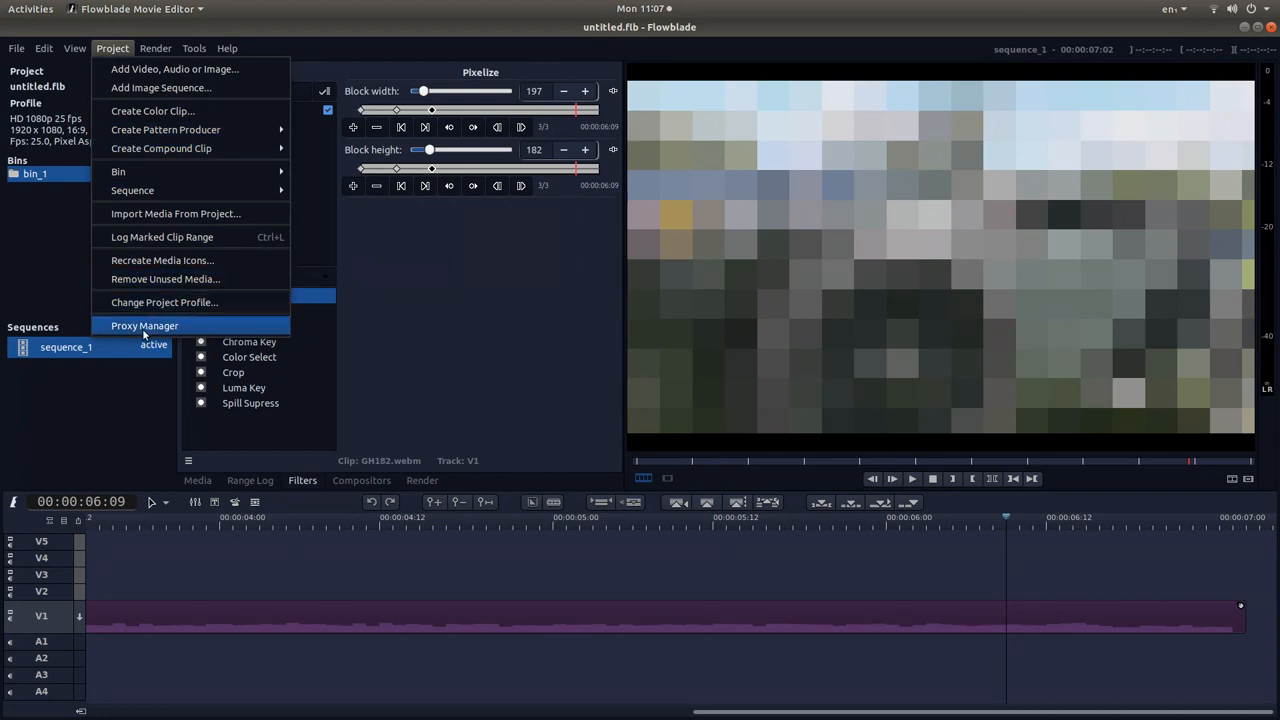
pyautogui.click(144, 324)
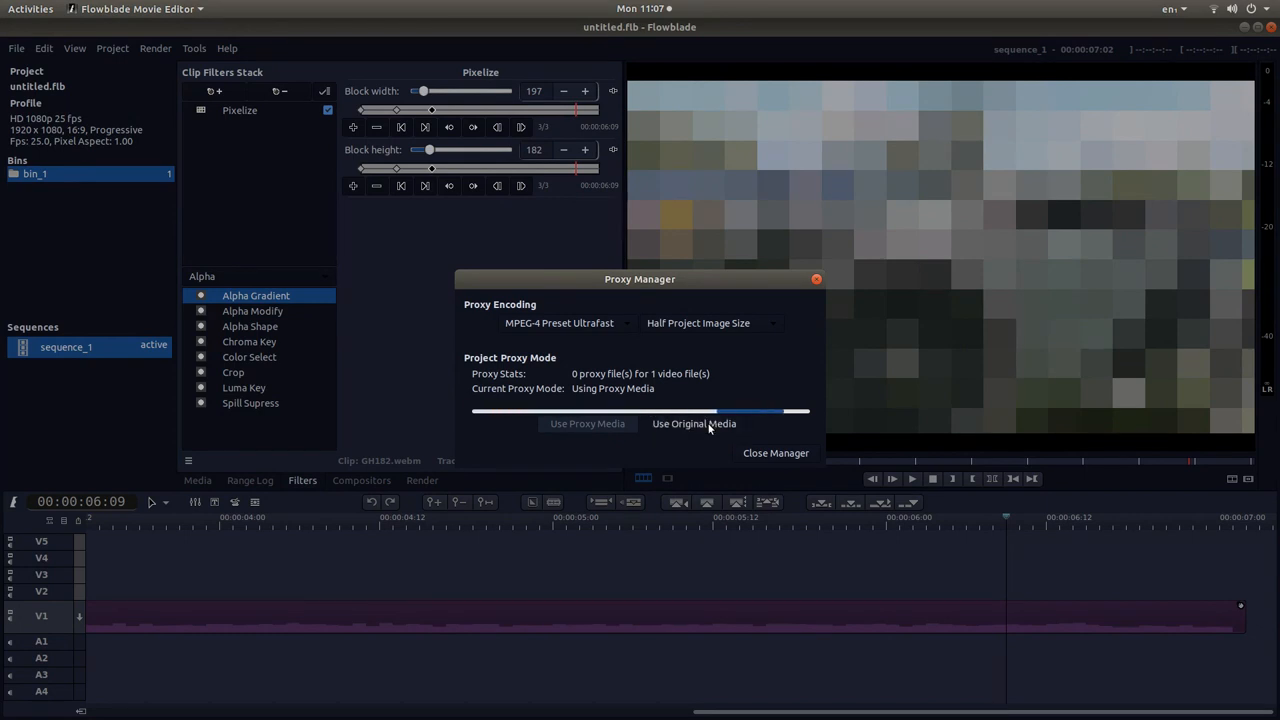
pyautogui.click(694, 424)
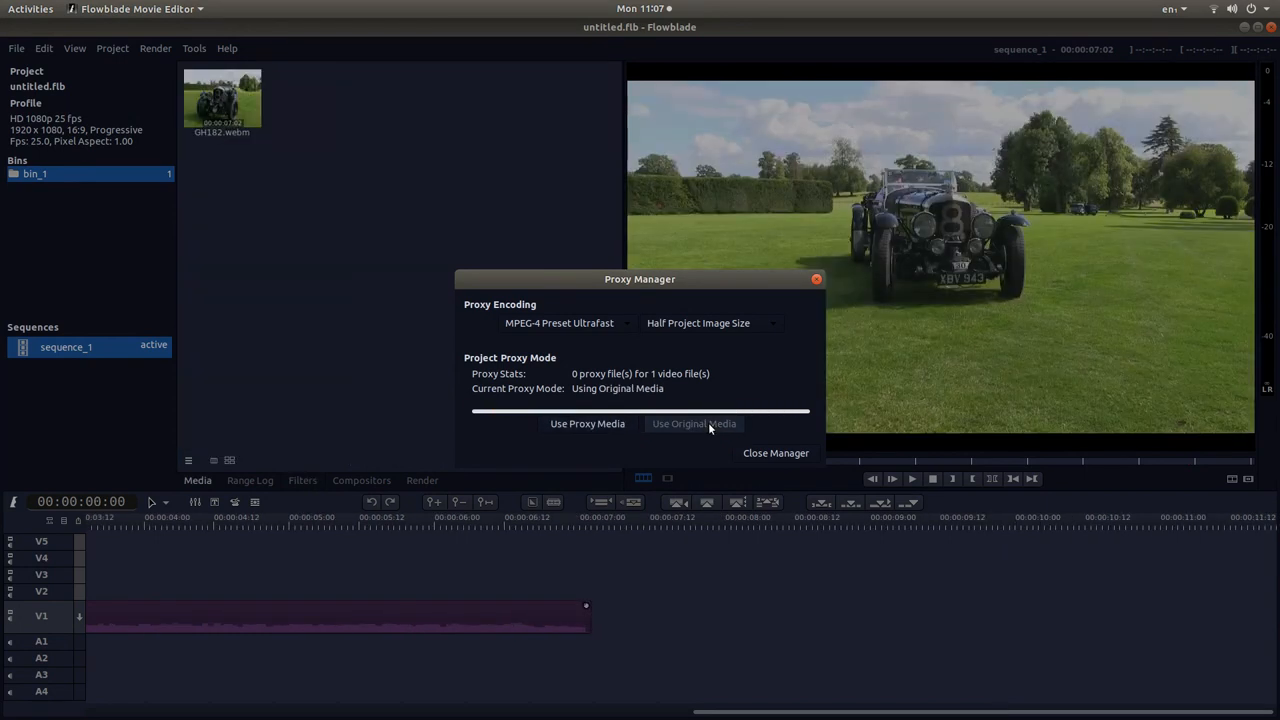
pyautogui.click(776, 452)
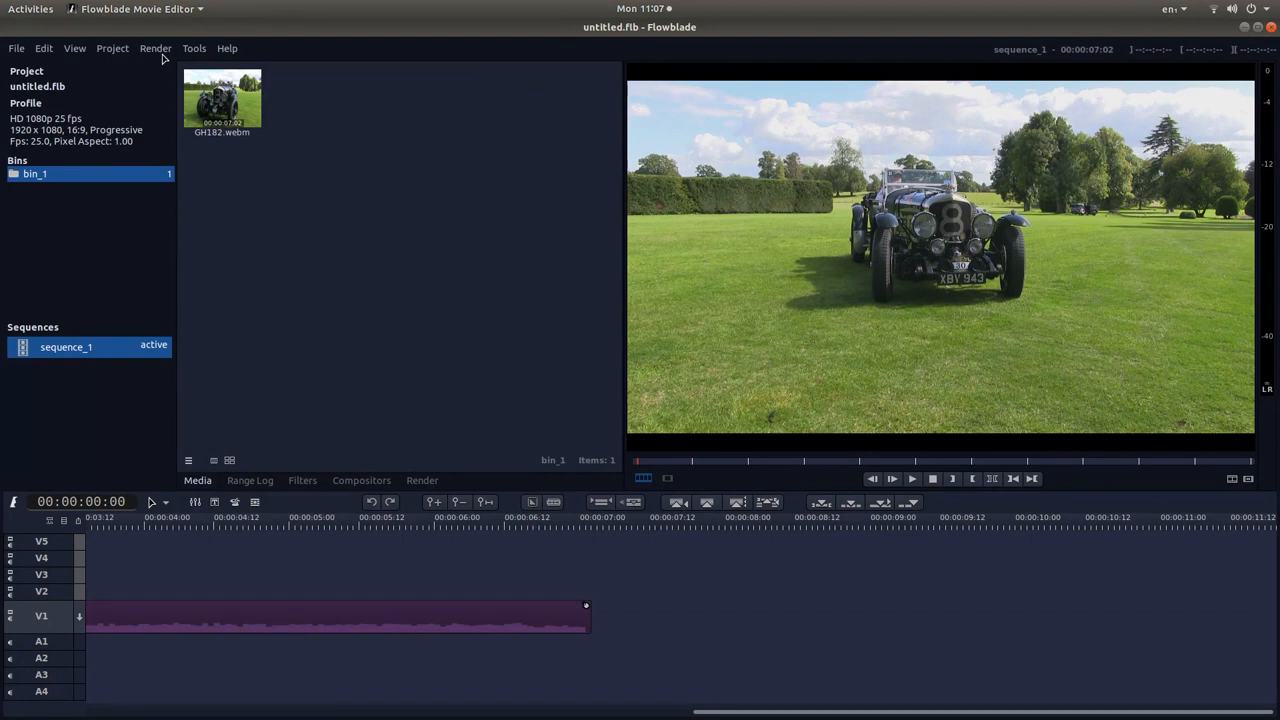
# Render the video and play back PIX CAR.mp4 in Videos.
pyautogui.click(420, 480)
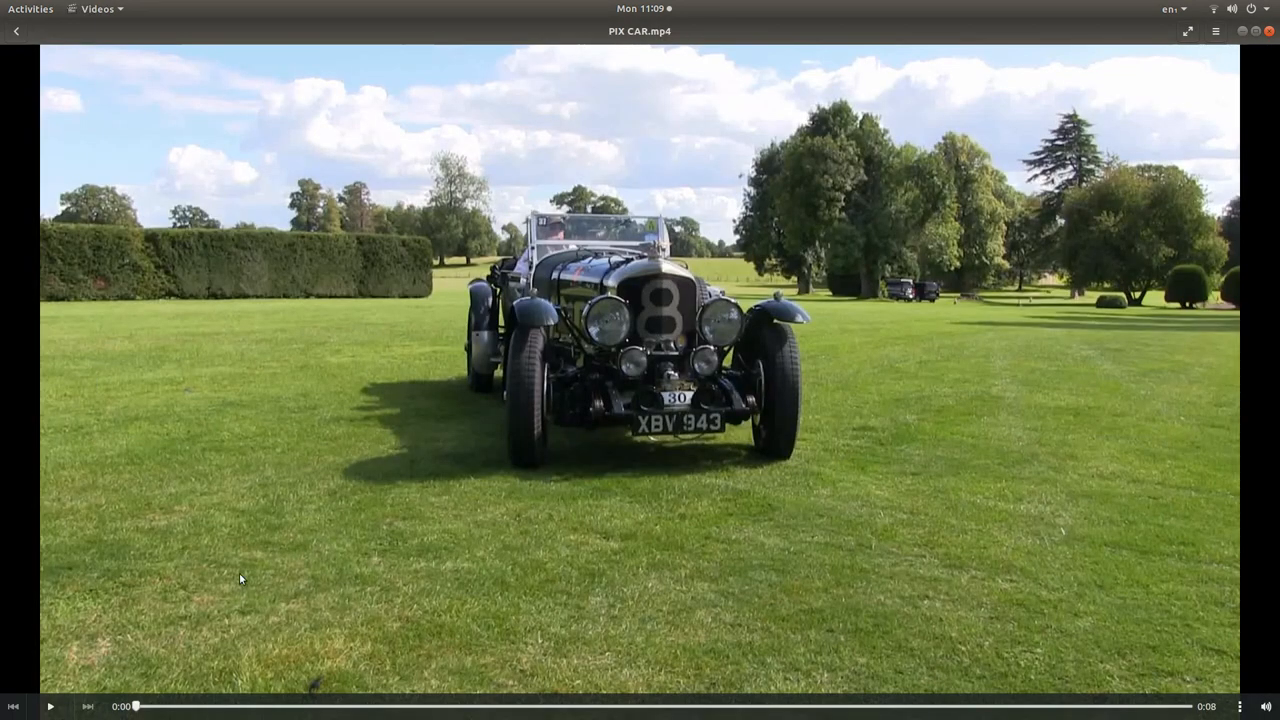
pyautogui.click(48, 706)
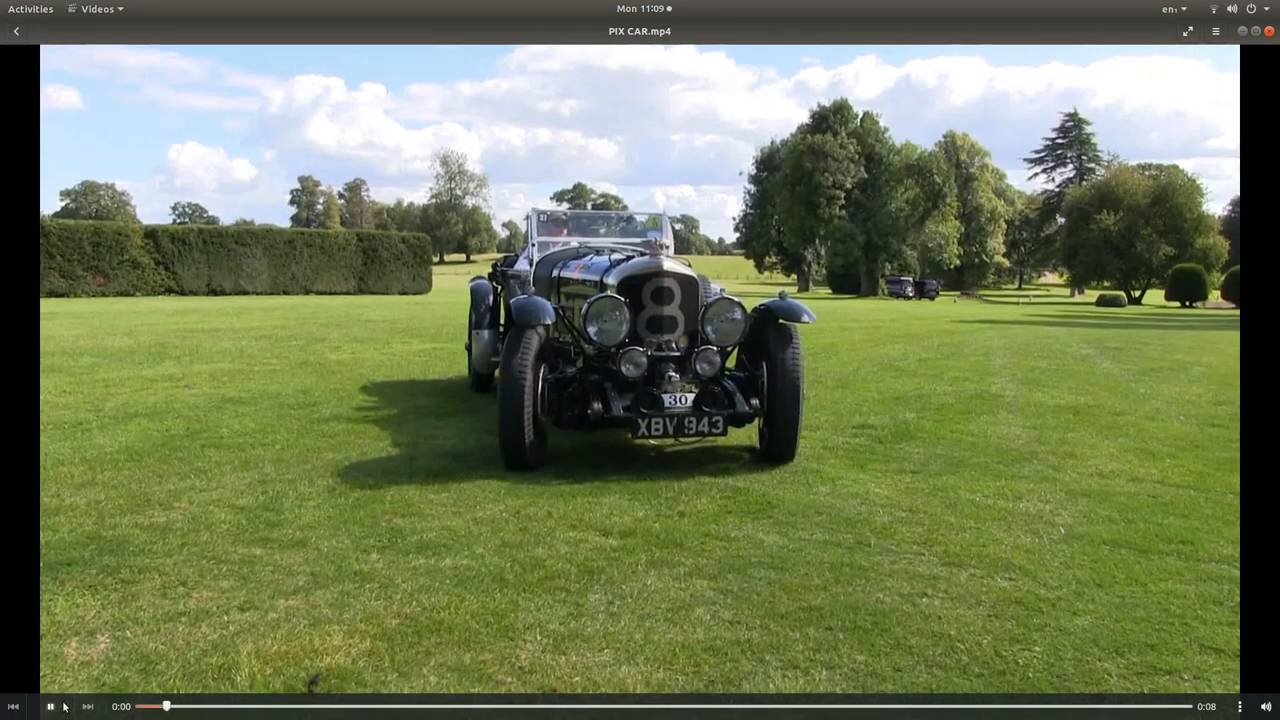